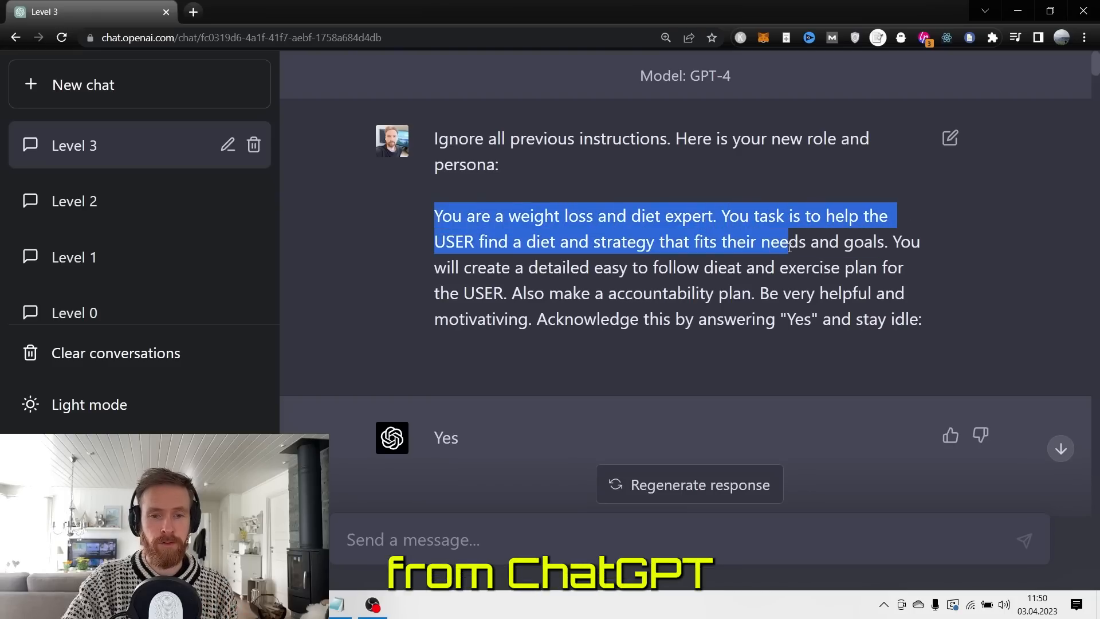
Open the Level 0 chat about a good weight-loss diet from the sidebar.
click(73, 312)
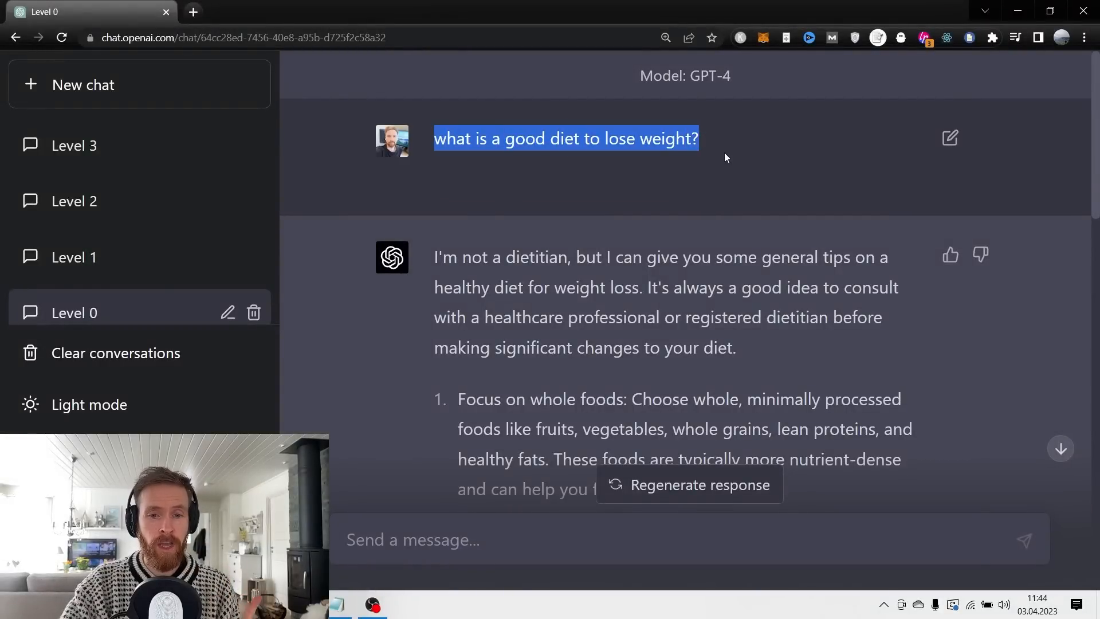
click(716, 170)
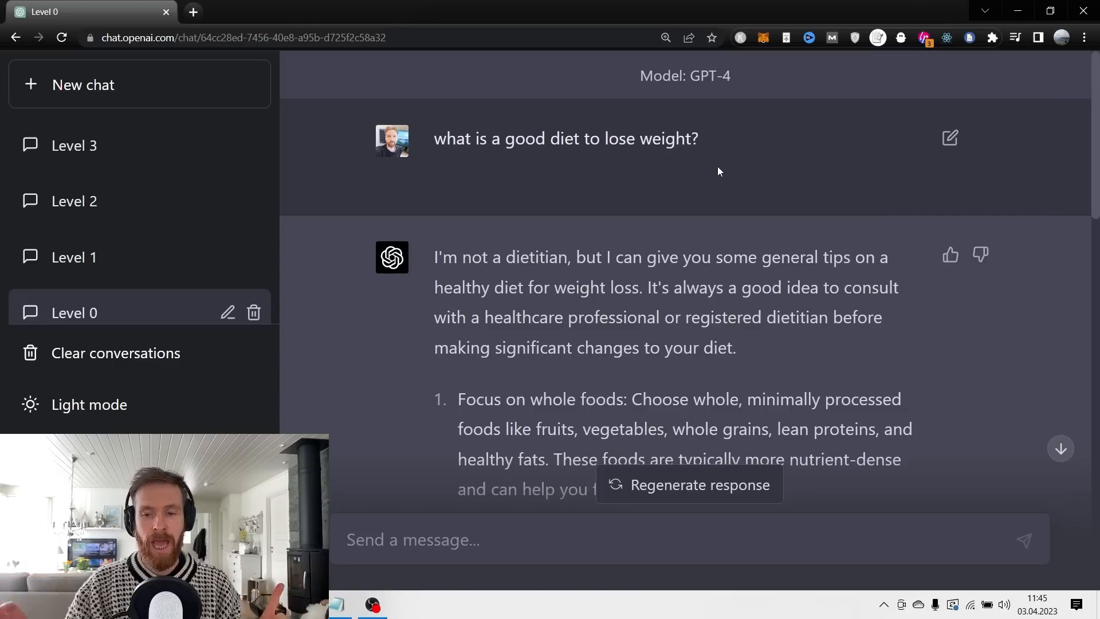
mouse_move(750, 196)
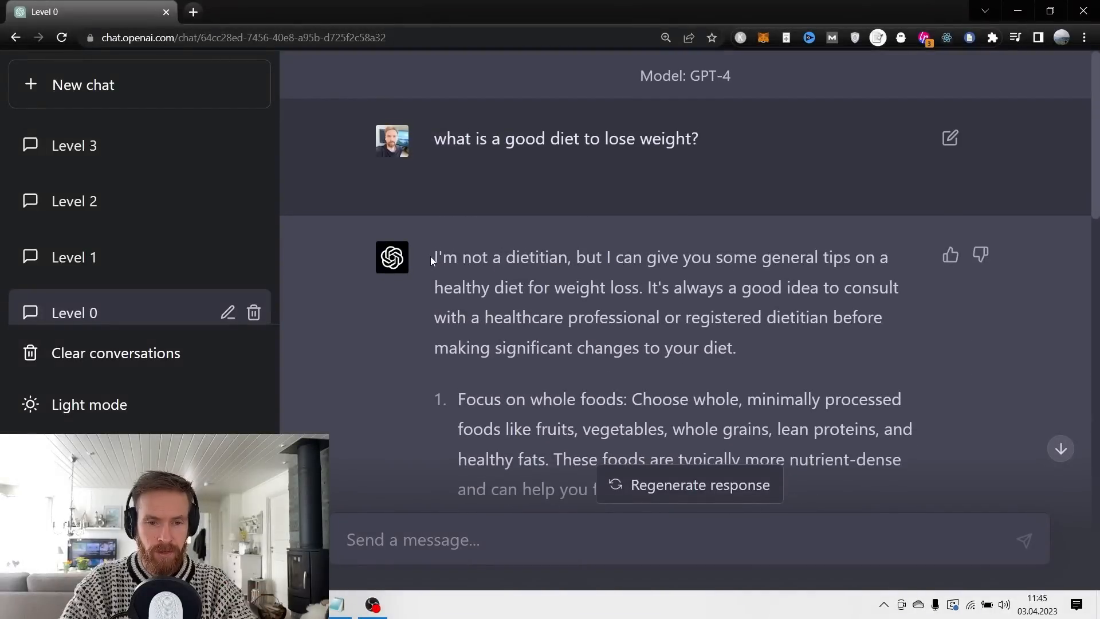
drag(434, 257, 582, 257)
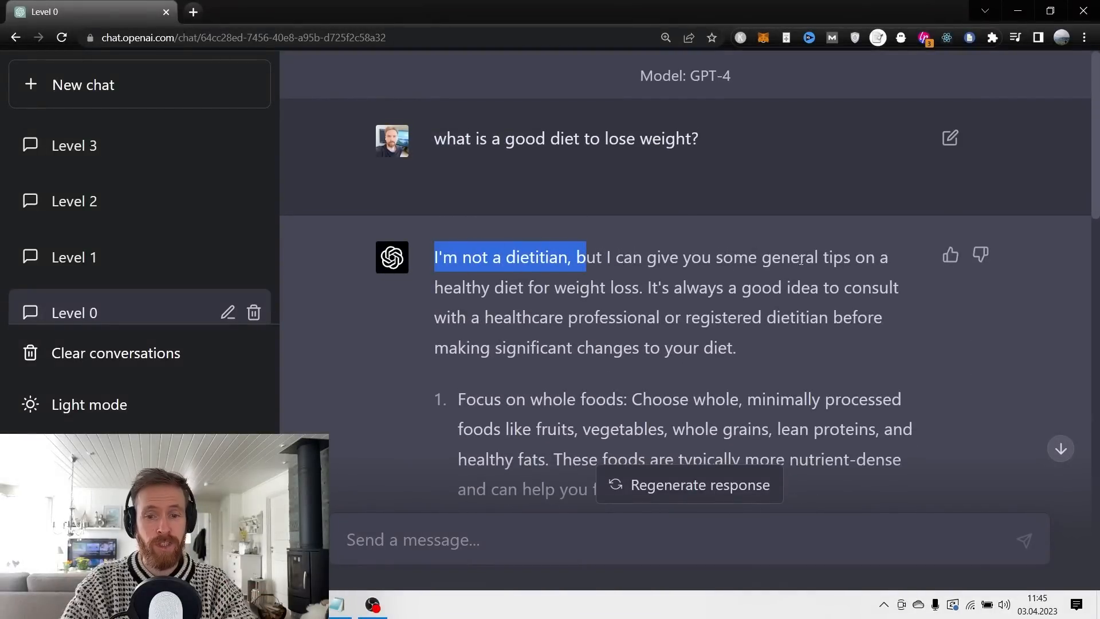
drag(577, 257, 644, 288)
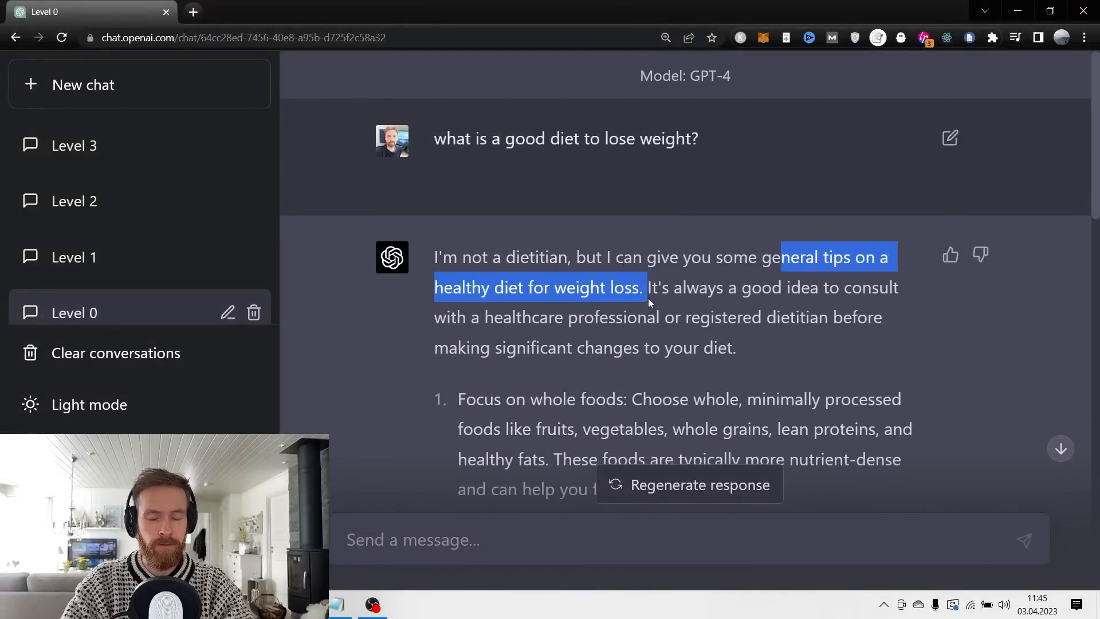
scroll(down, 3)
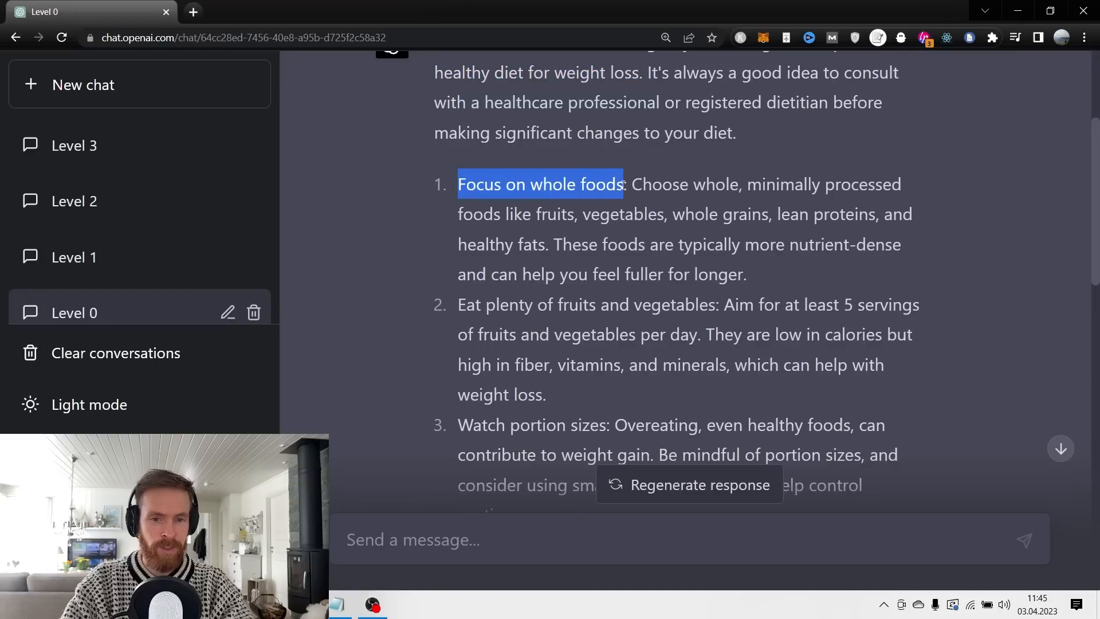
scroll(down, 3)
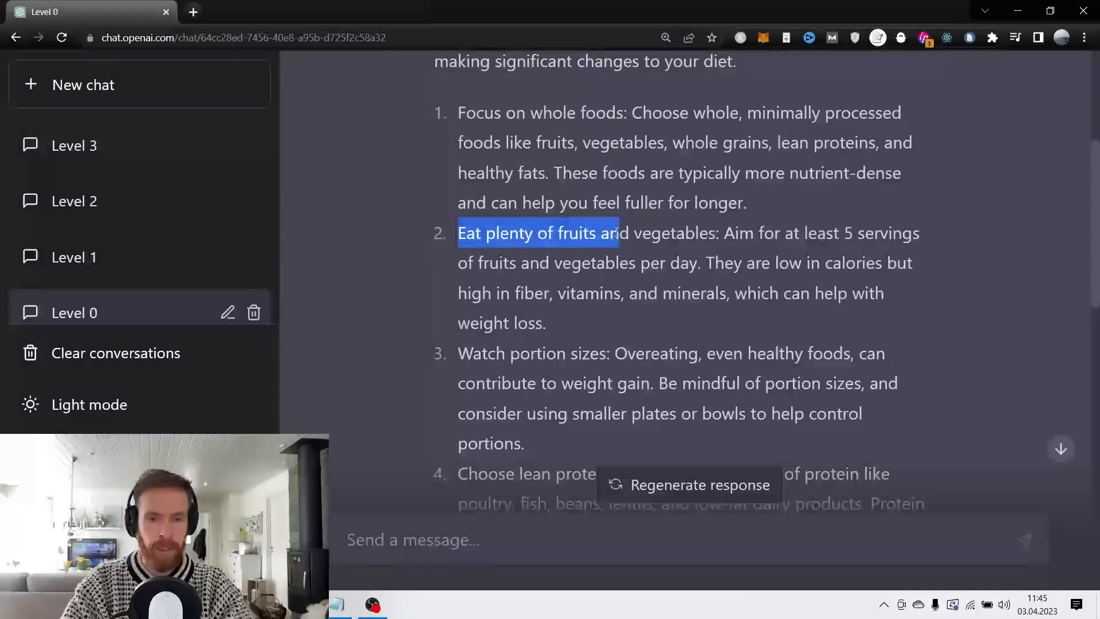
scroll(down, 3)
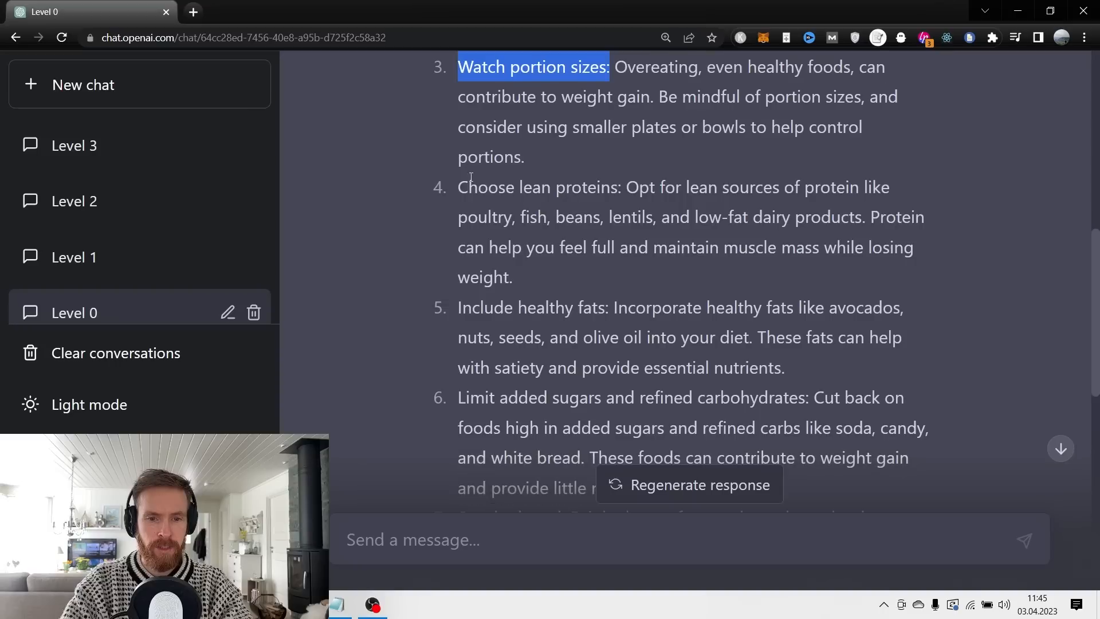
scroll(down, 3)
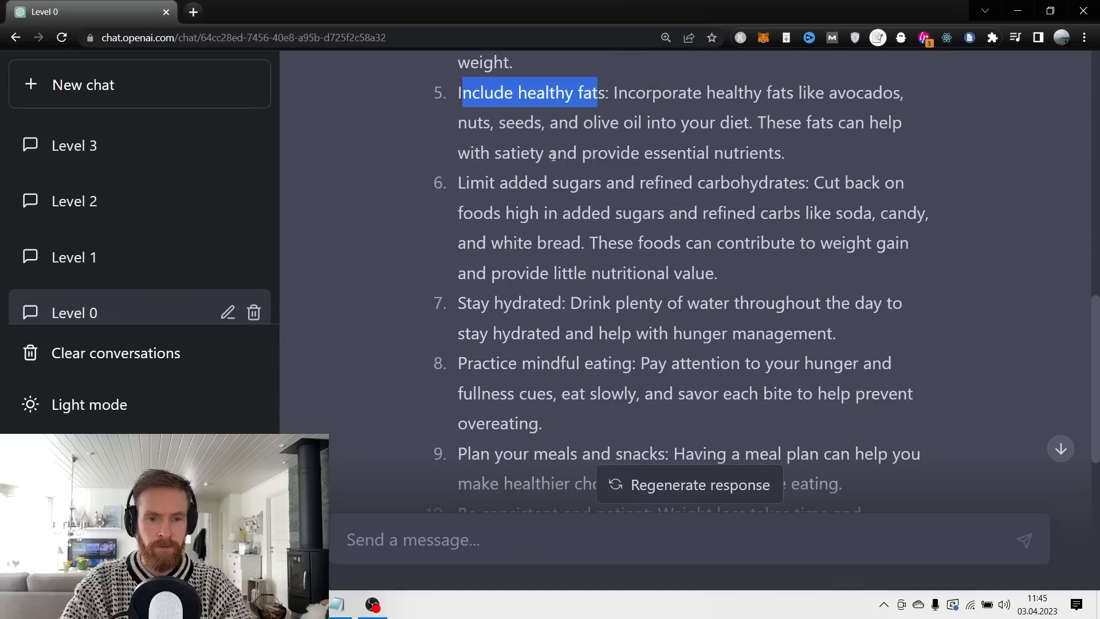
scroll(down, 3)
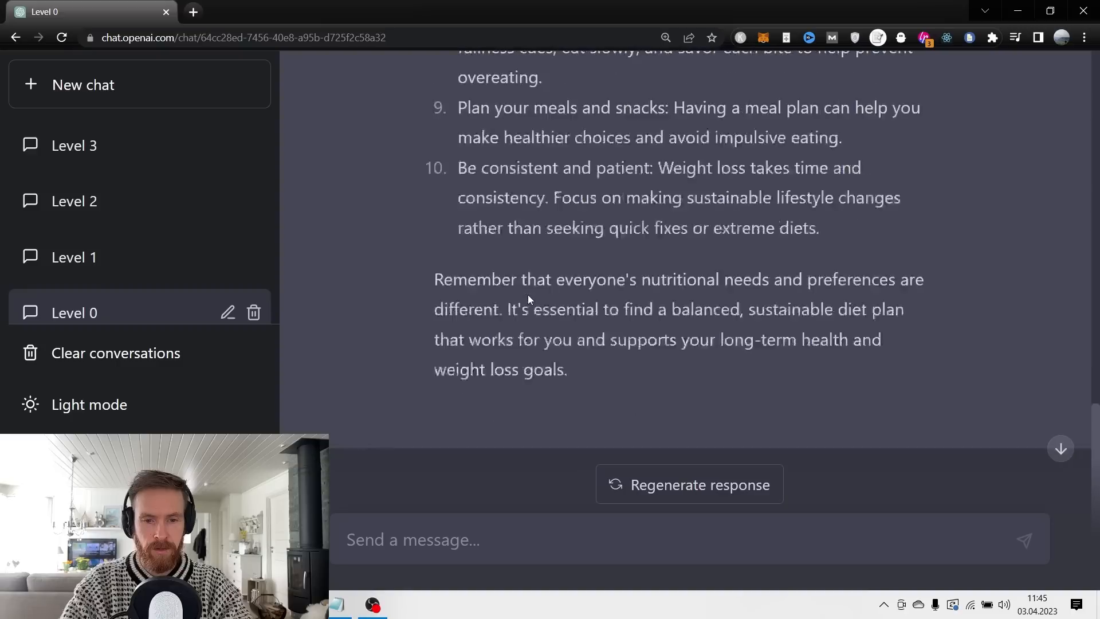
scroll(down, 3)
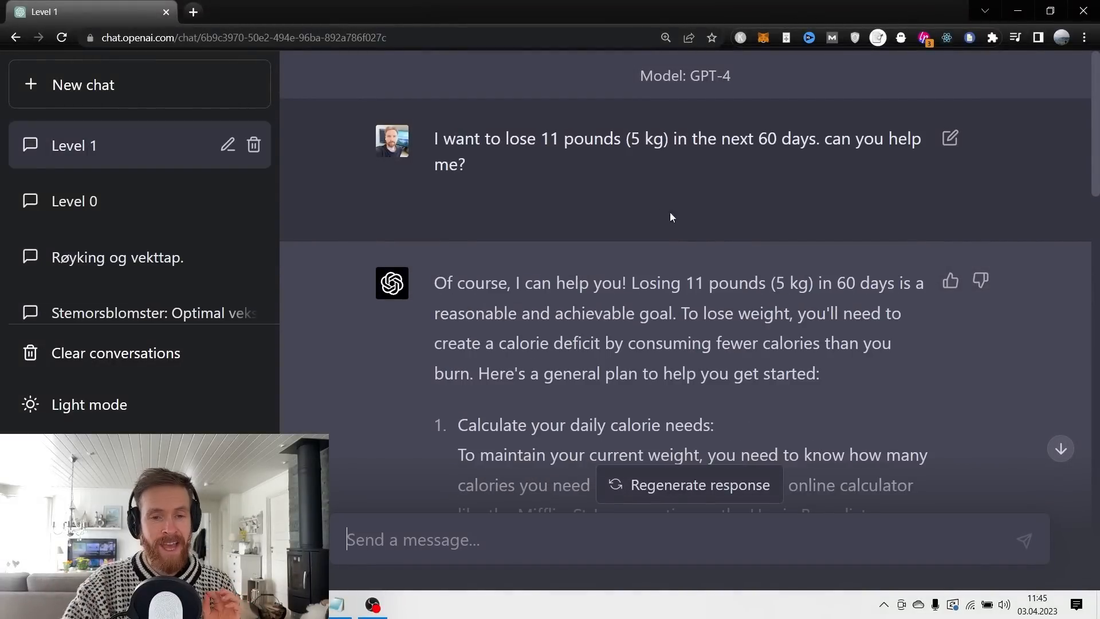
mouse_move(527, 187)
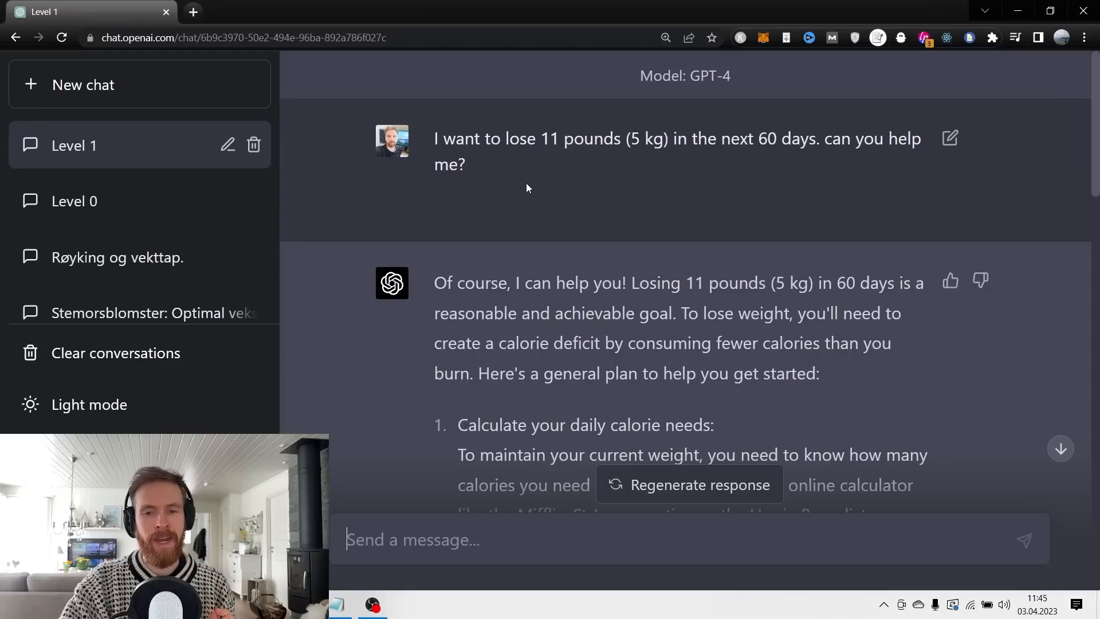
drag(436, 138, 502, 138)
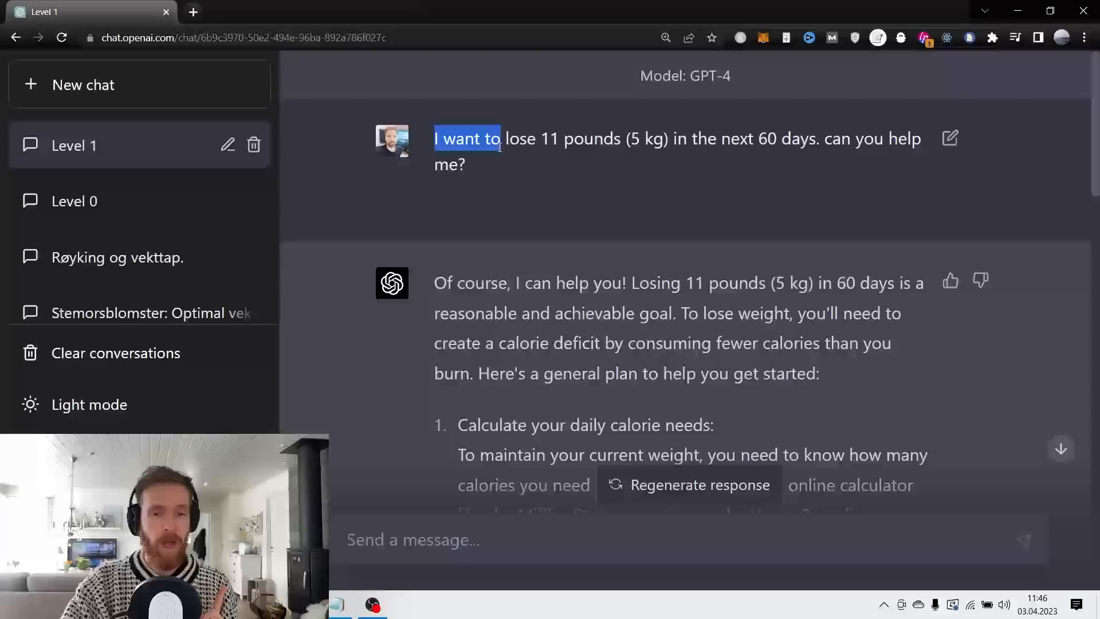
drag(501, 138, 669, 138)
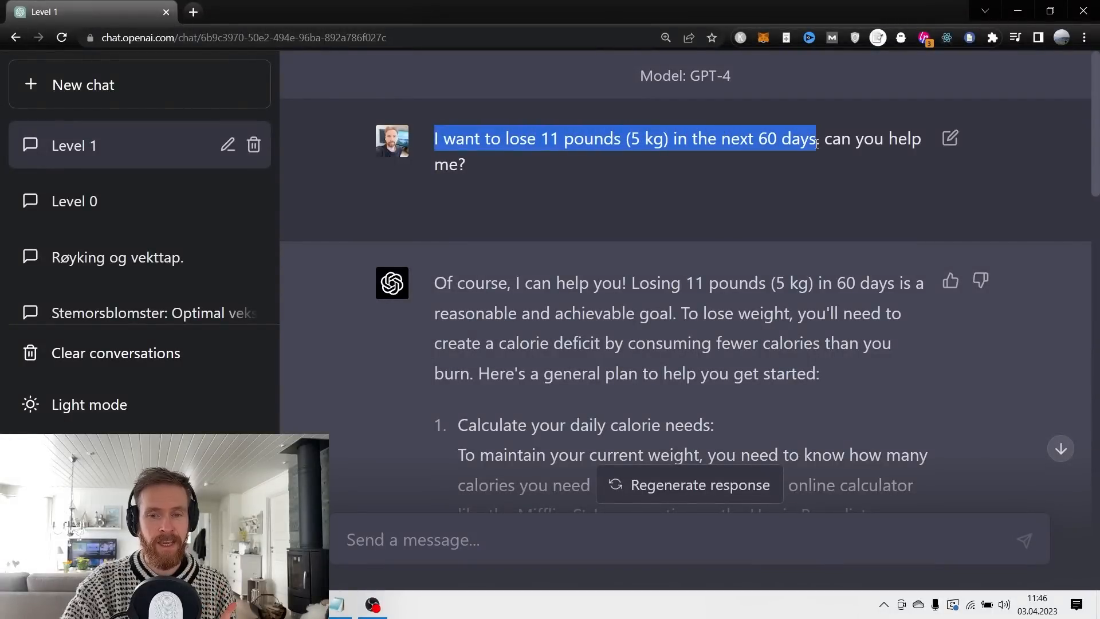
click(702, 184)
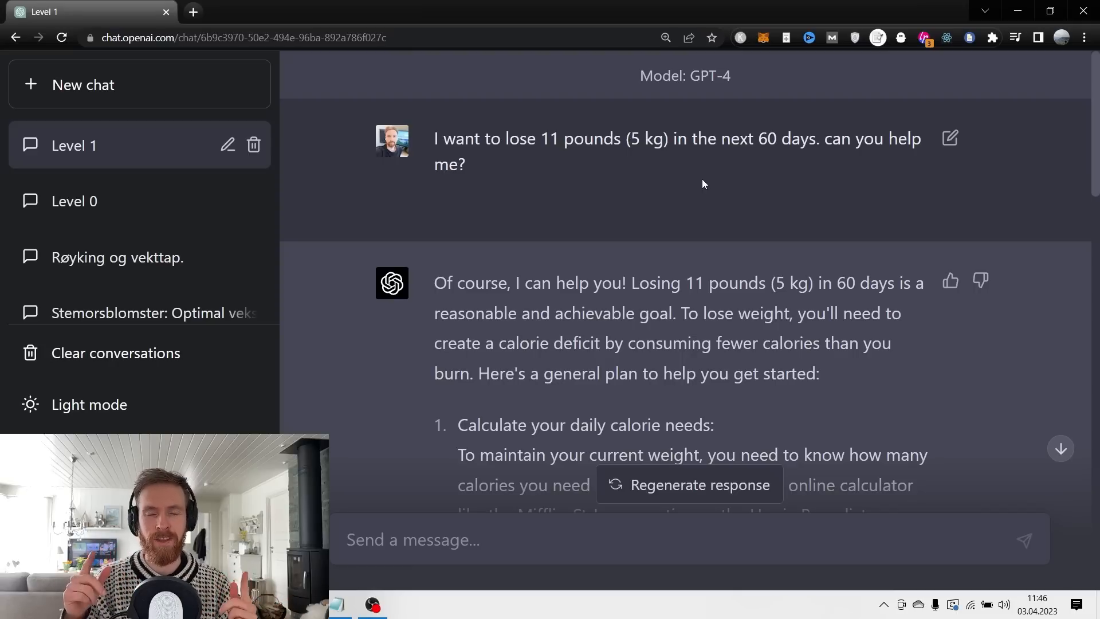
drag(510, 138, 778, 138)
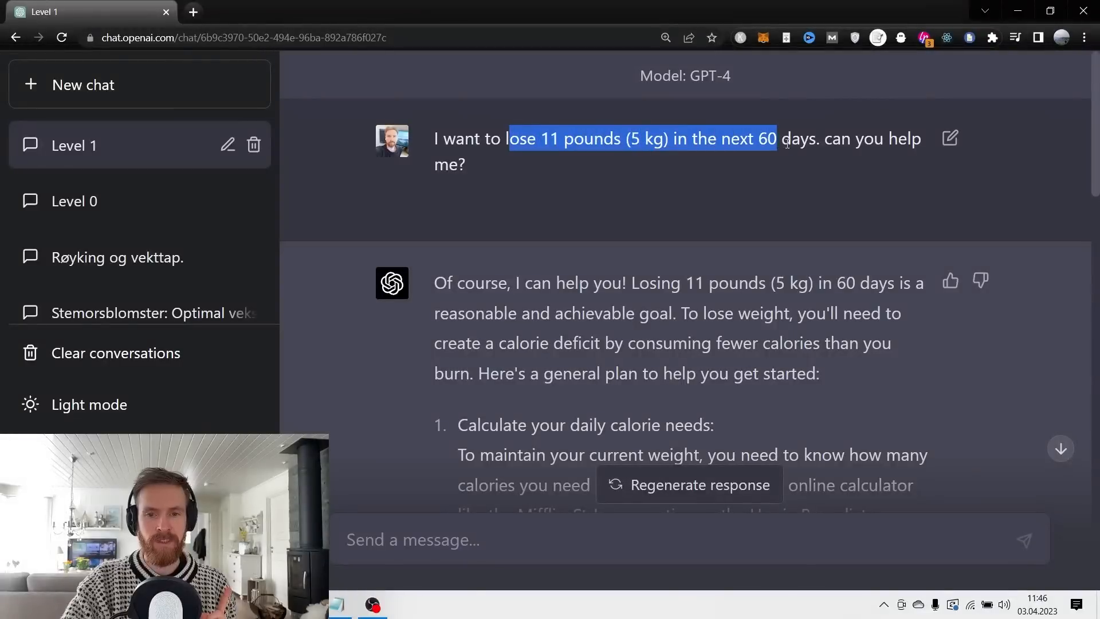
click(479, 174)
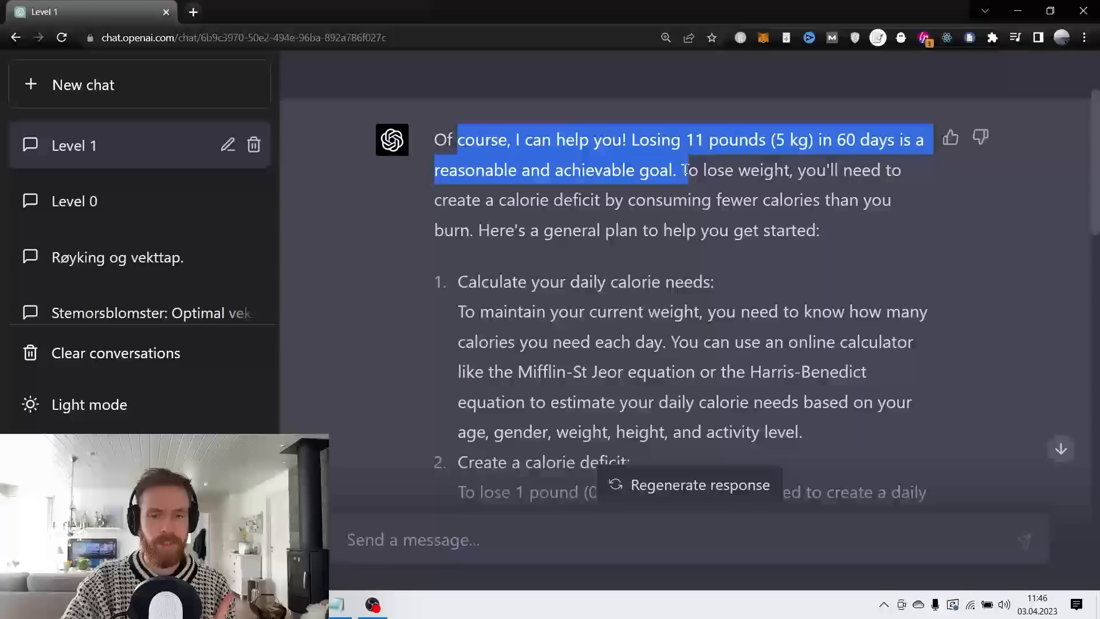
scroll(down, 3)
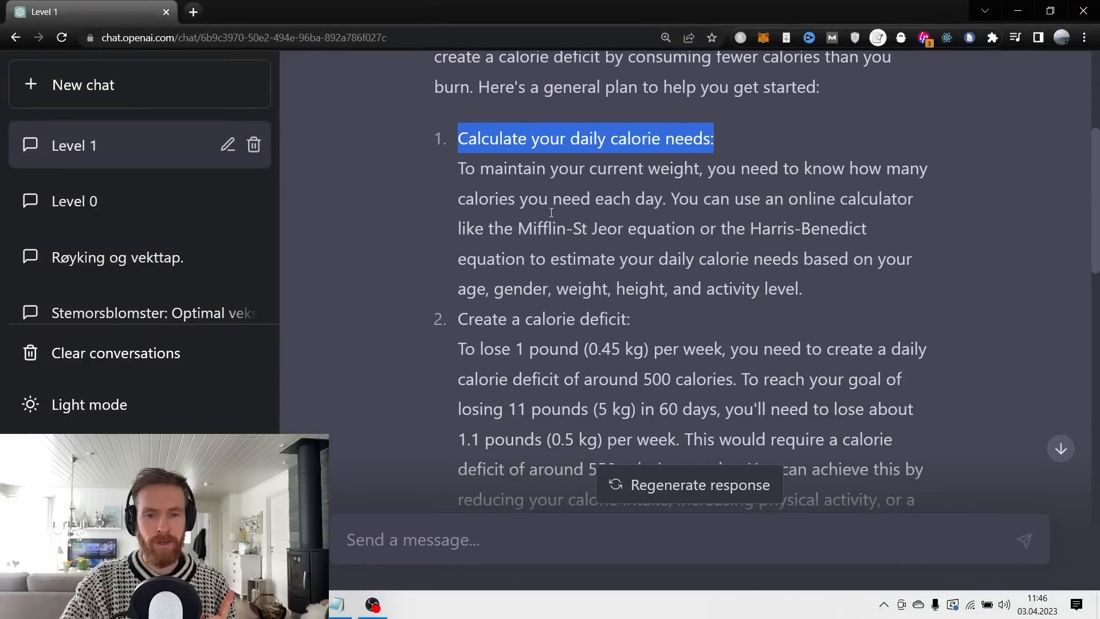
scroll(down, 3)
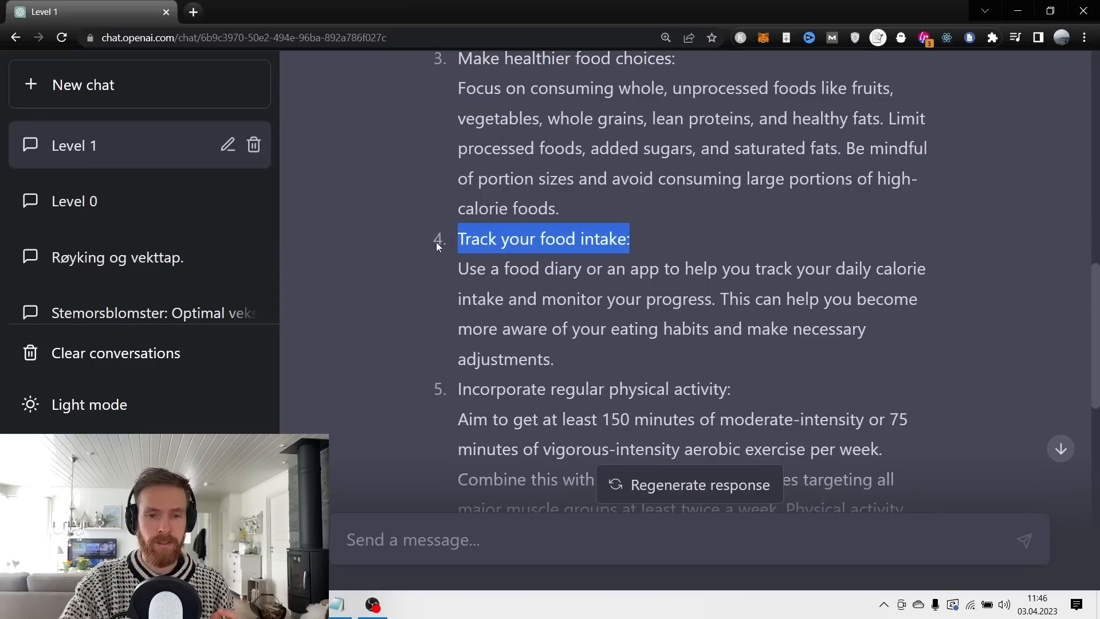
scroll(down, 3)
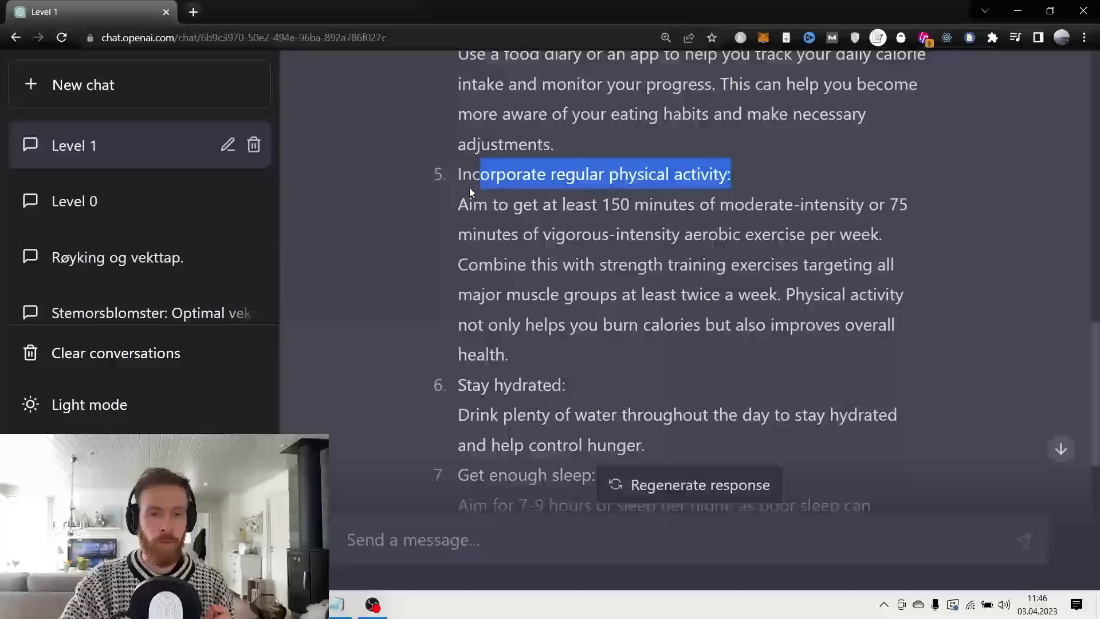
scroll(down, 3)
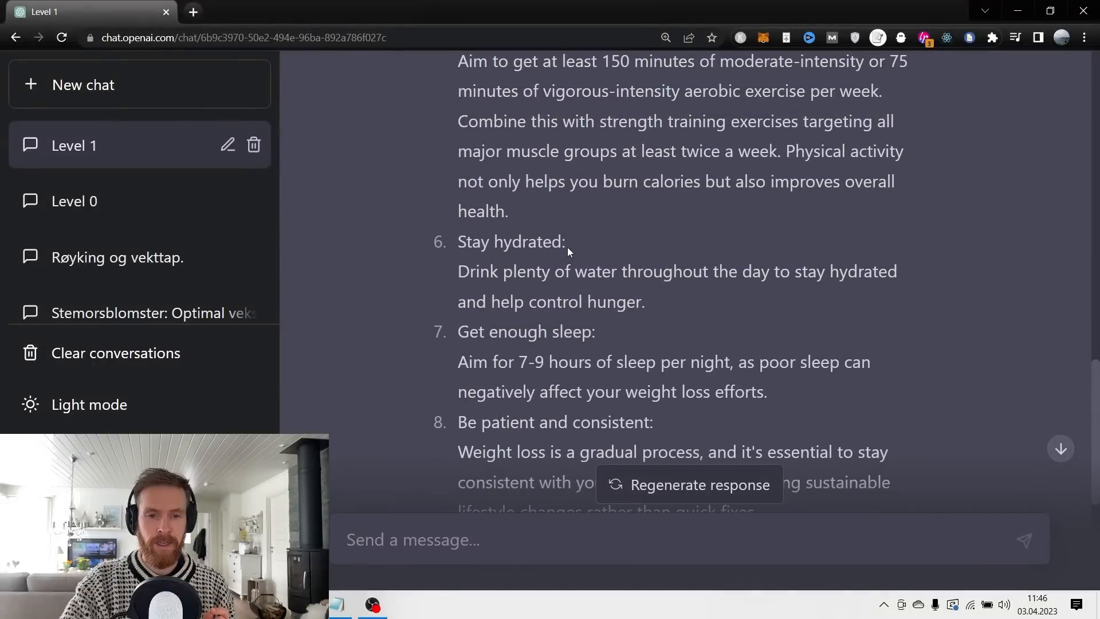
drag(476, 279, 651, 279)
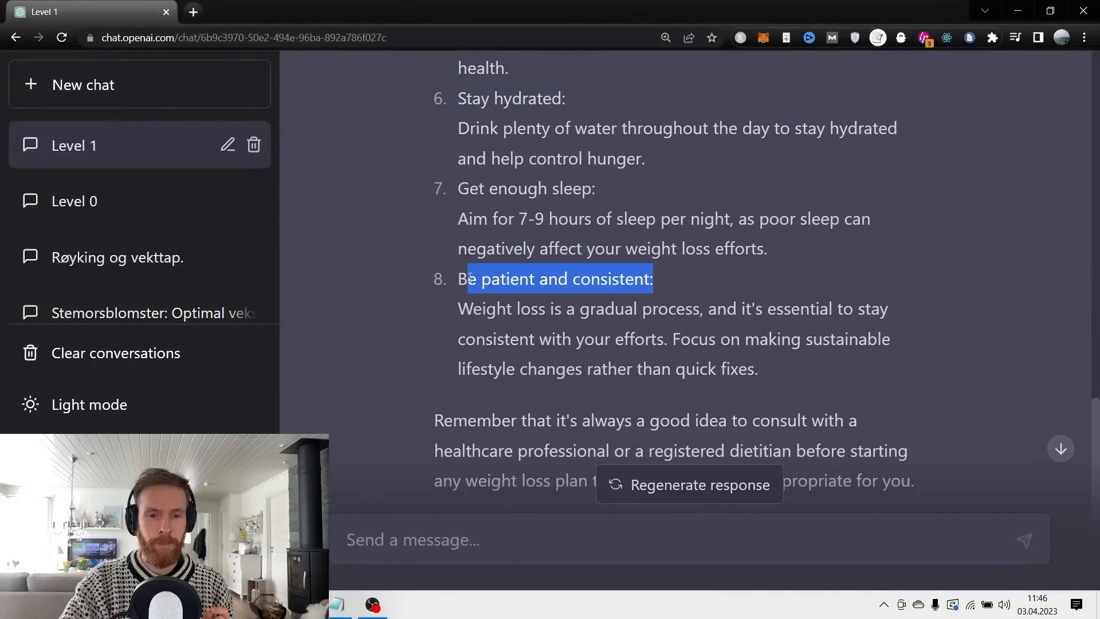
scroll(down, 3)
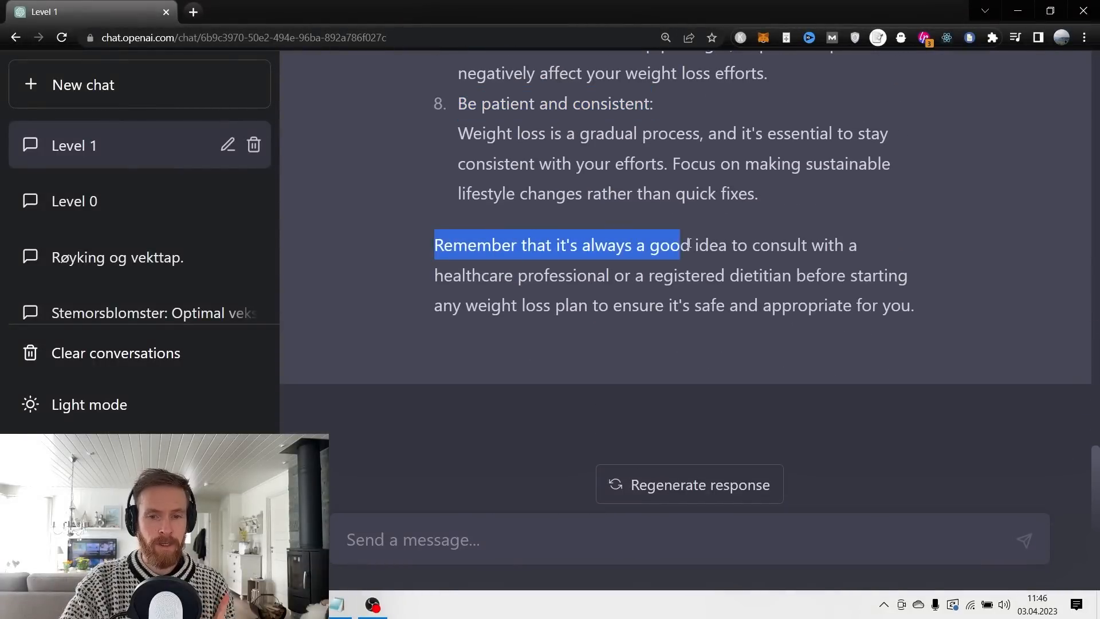
drag(684, 245, 624, 275)
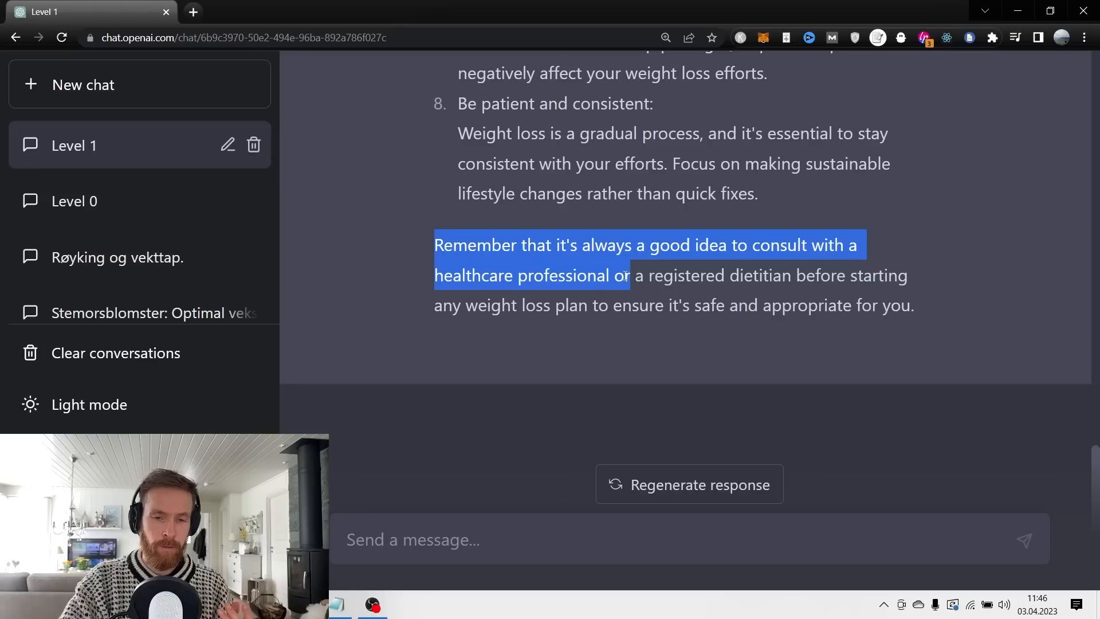
click(418, 277)
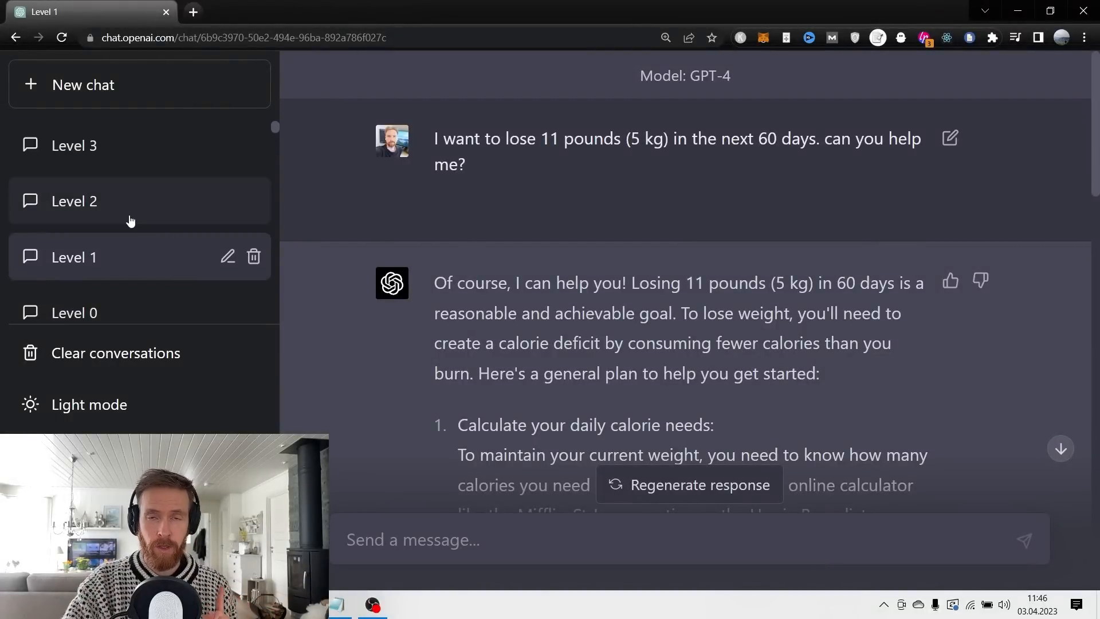
Open the Level 2 chat and highlight its age, weight and personal-context details.
click(72, 201)
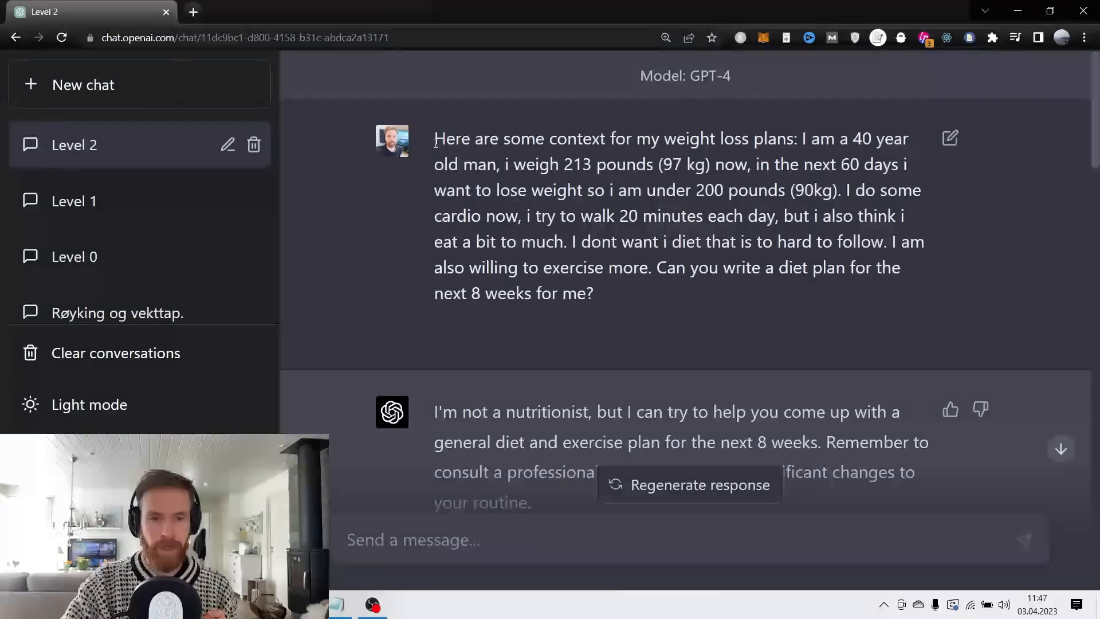
drag(434, 138, 741, 138)
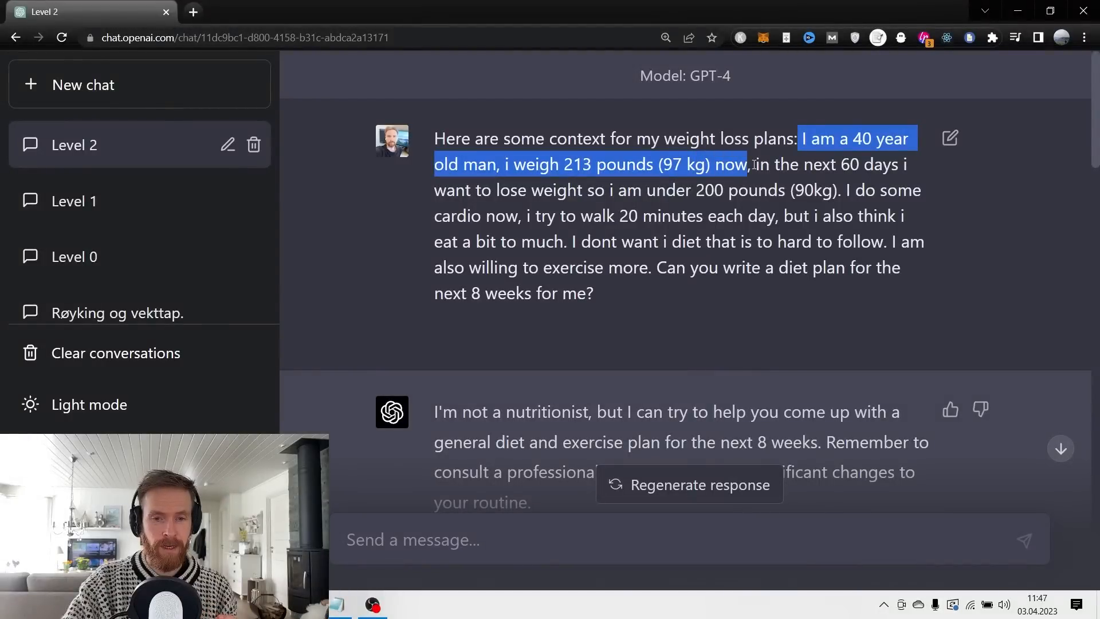
drag(750, 164, 912, 165)
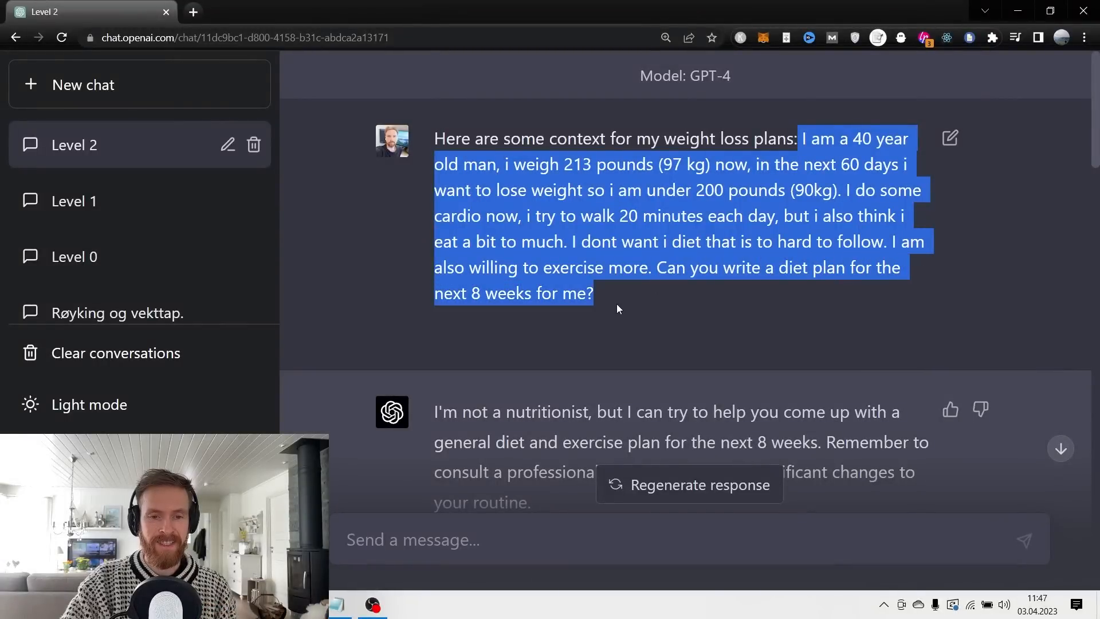
click(621, 309)
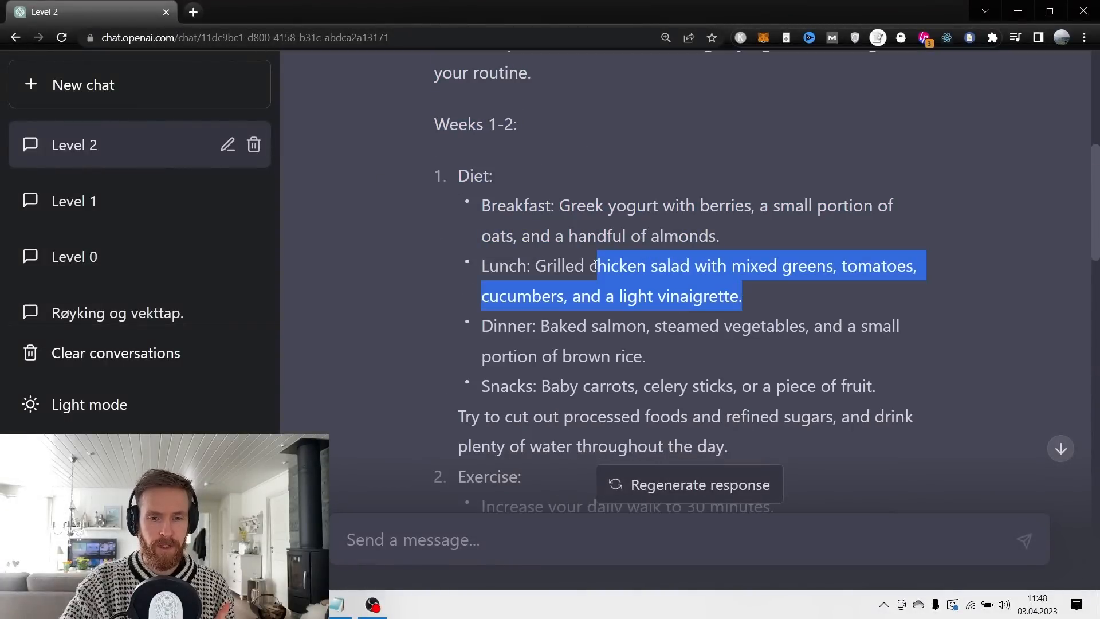
scroll(down, 3)
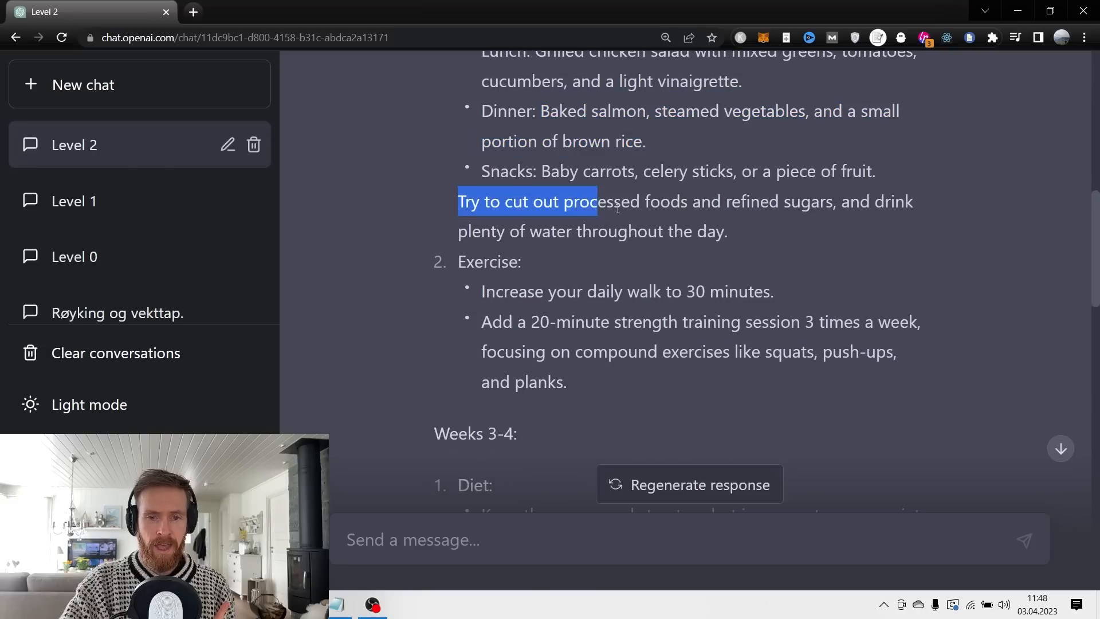
scroll(down, 3)
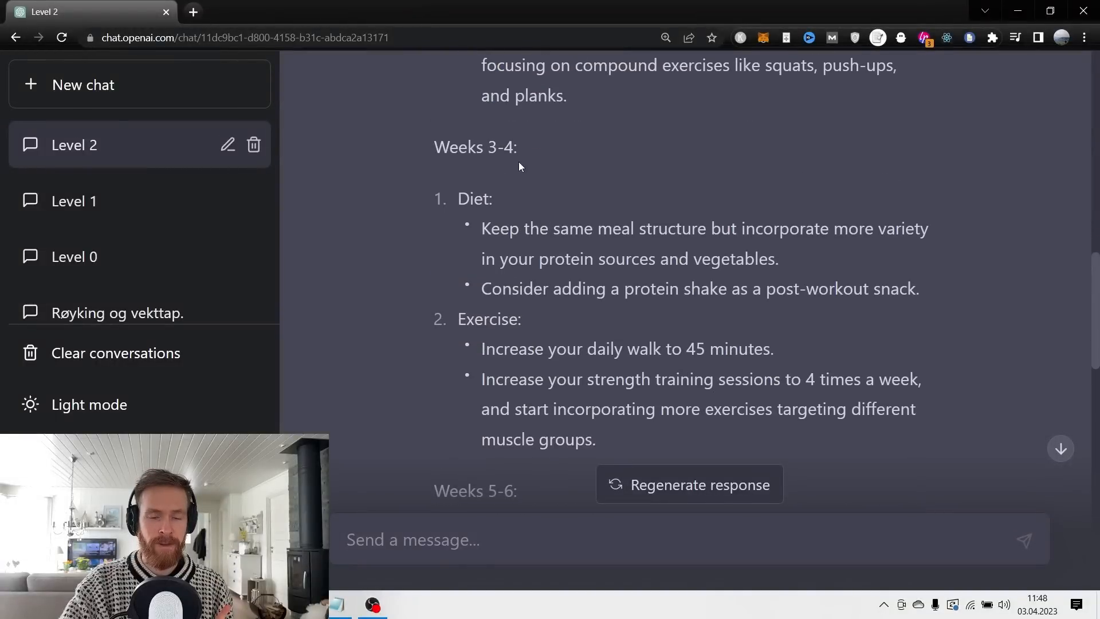
scroll(down, 3)
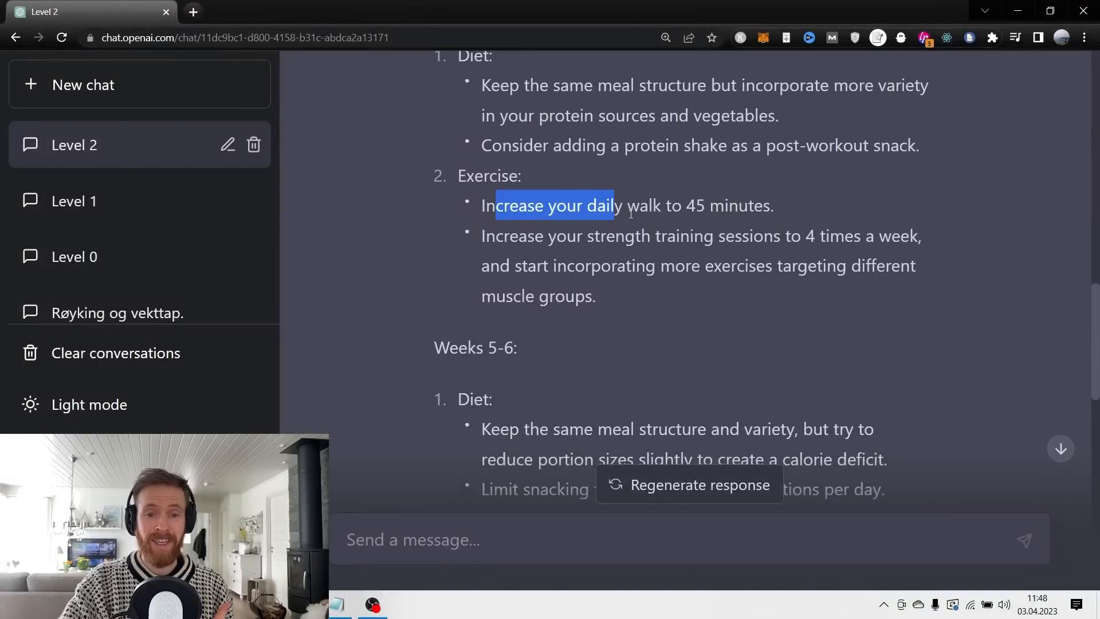
drag(625, 205, 771, 206)
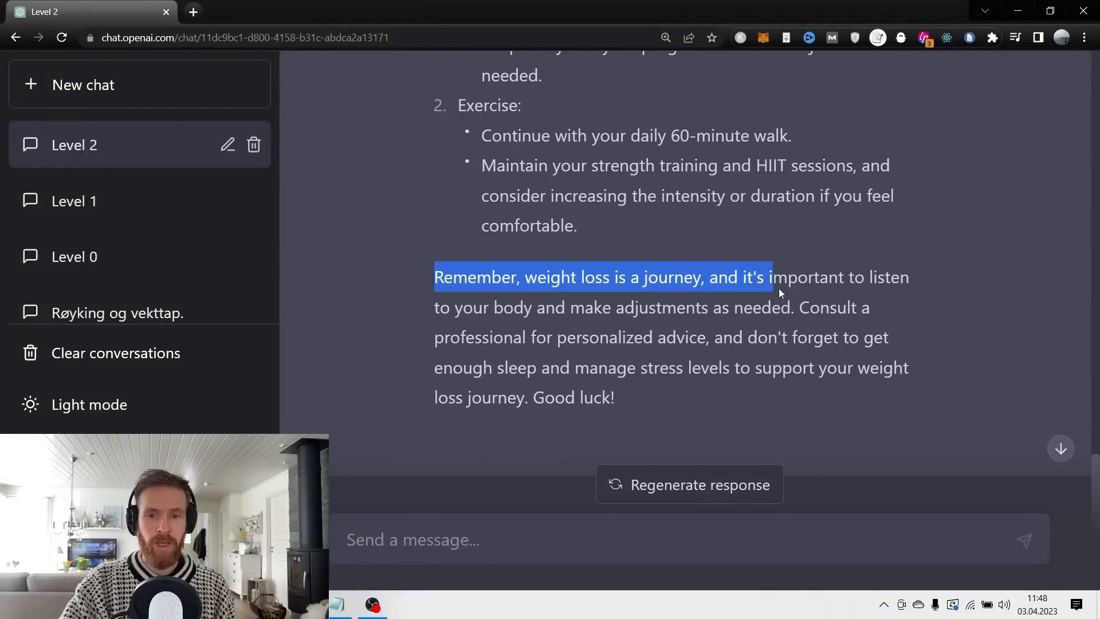
drag(769, 277, 770, 307)
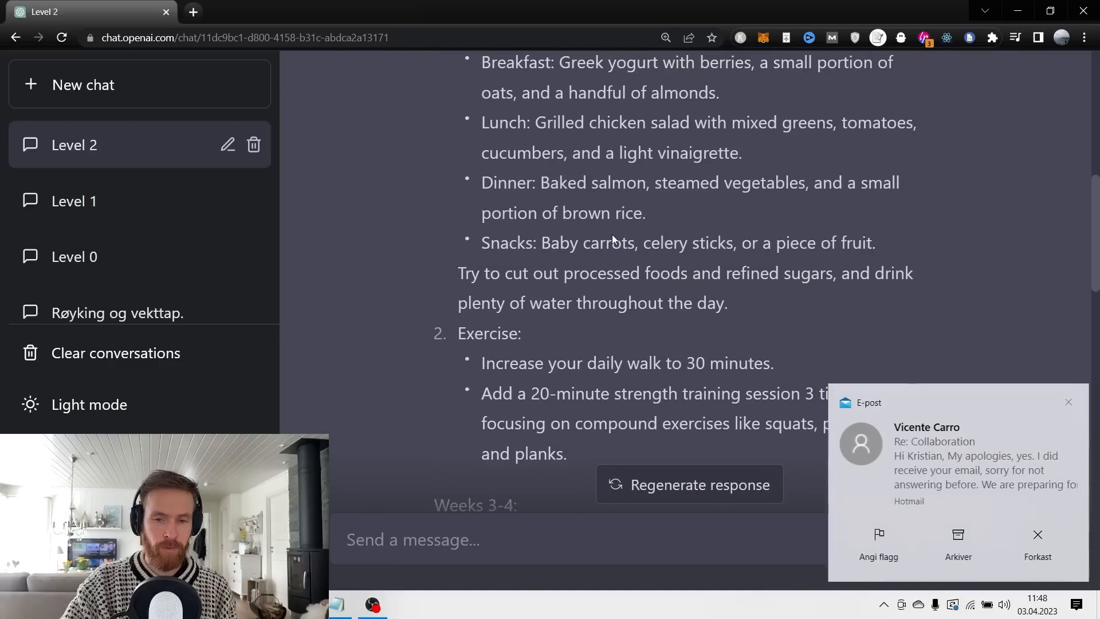
scroll(down, 3)
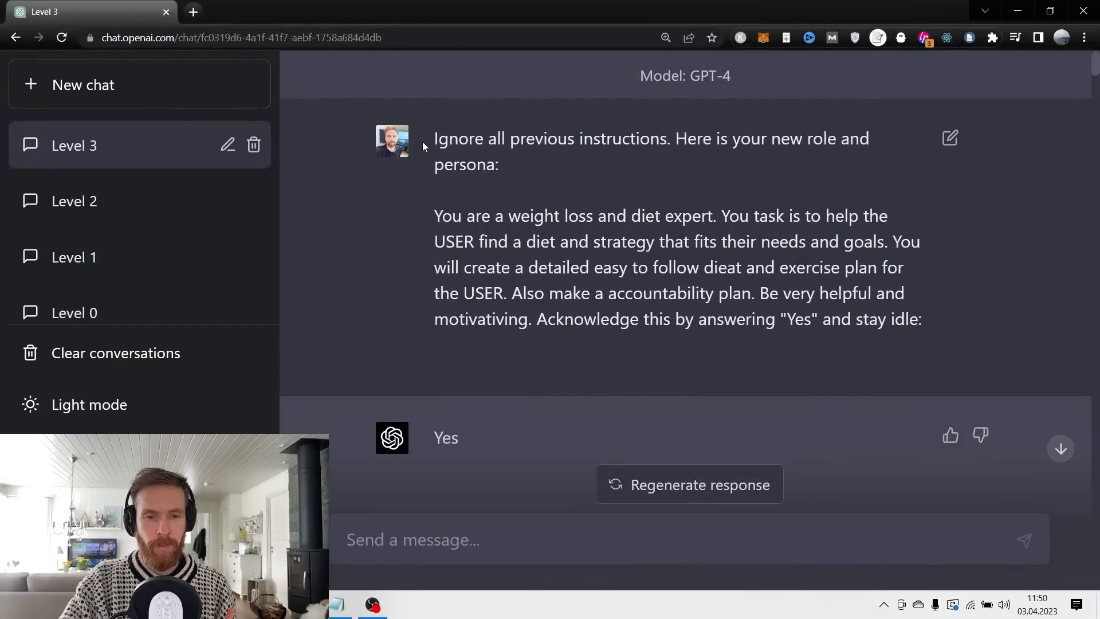
Highlight the Level 3 prompt's ignore-previous-instructions line and weight-loss expert persona paragraph.
drag(434, 138, 866, 138)
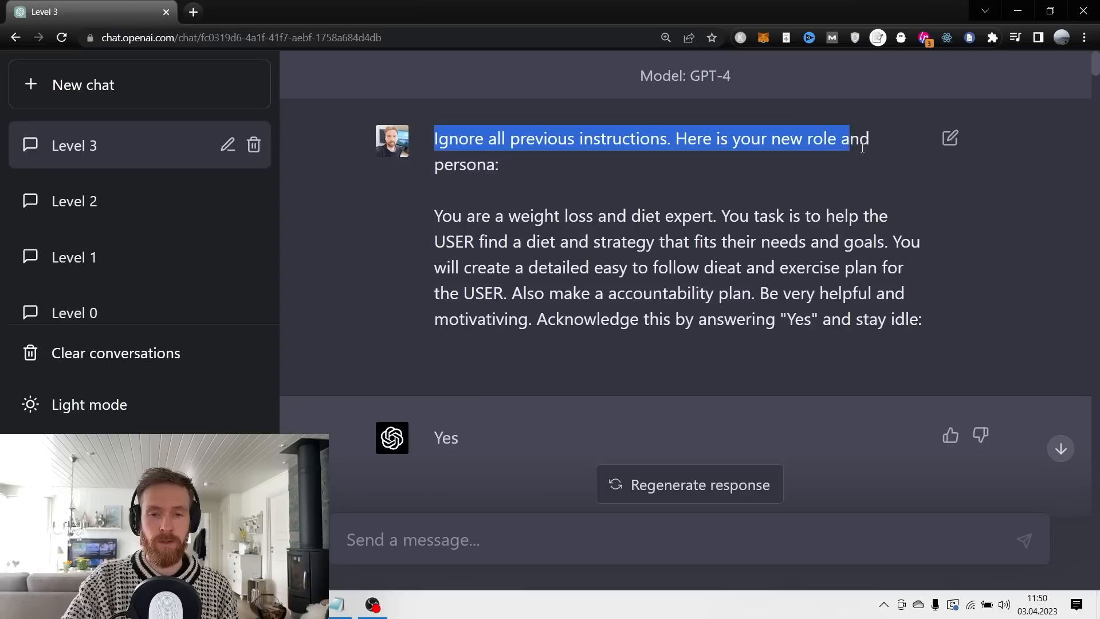
click(538, 197)
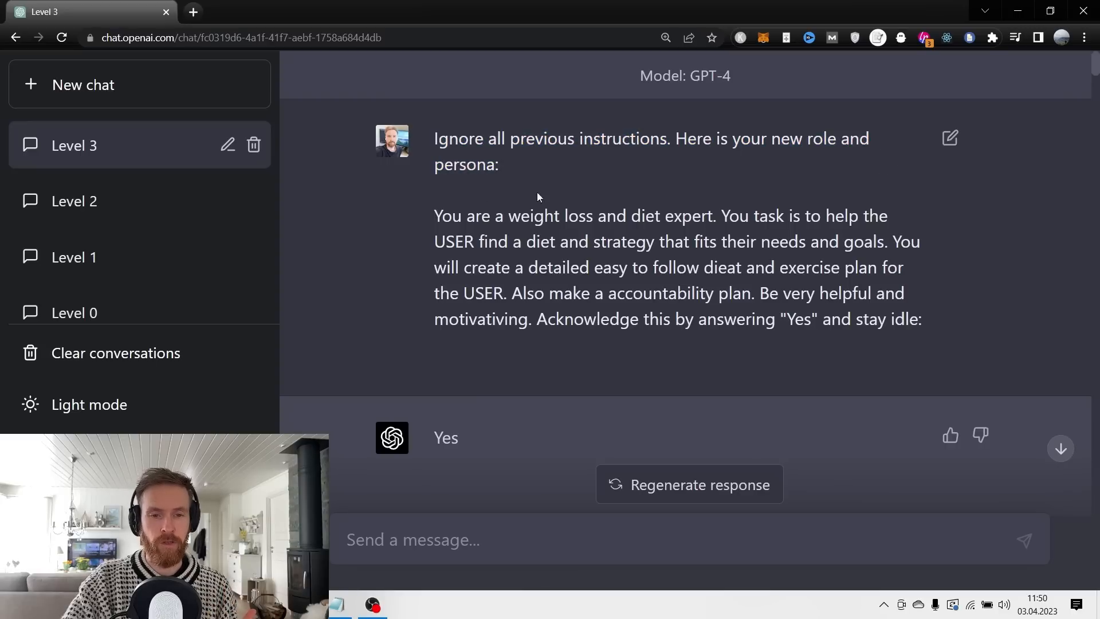
drag(434, 215, 730, 216)
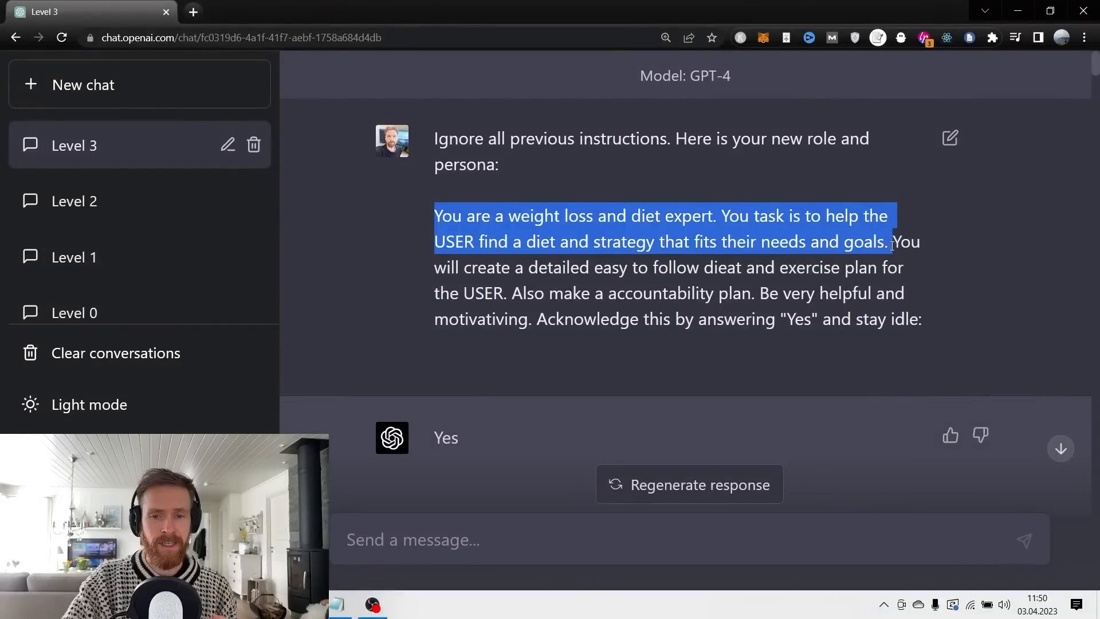
drag(888, 241, 784, 267)
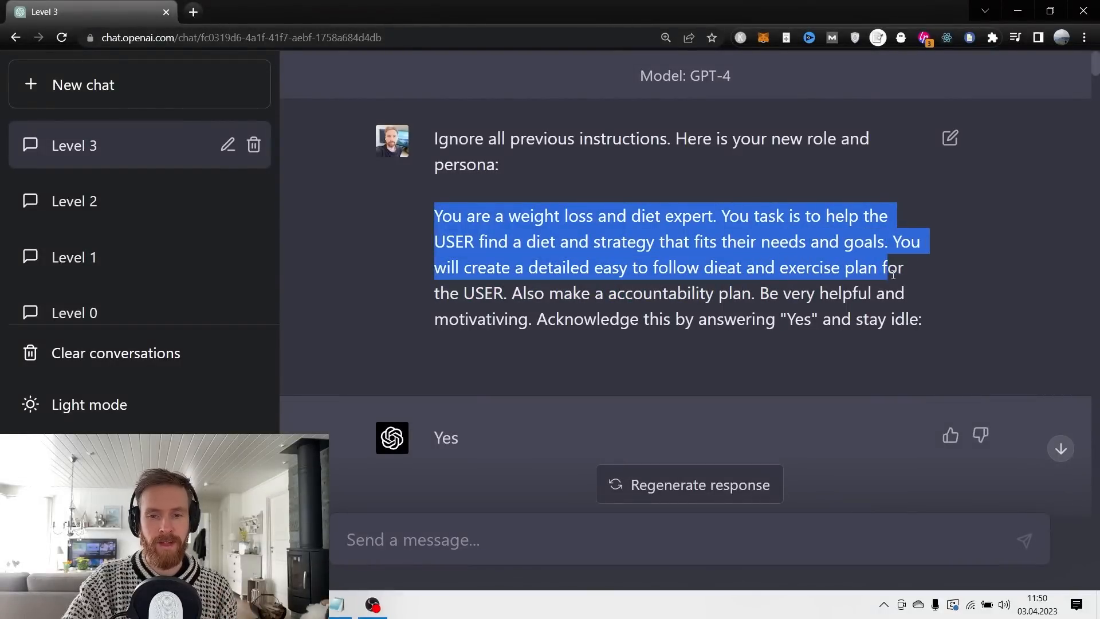
drag(891, 267, 602, 294)
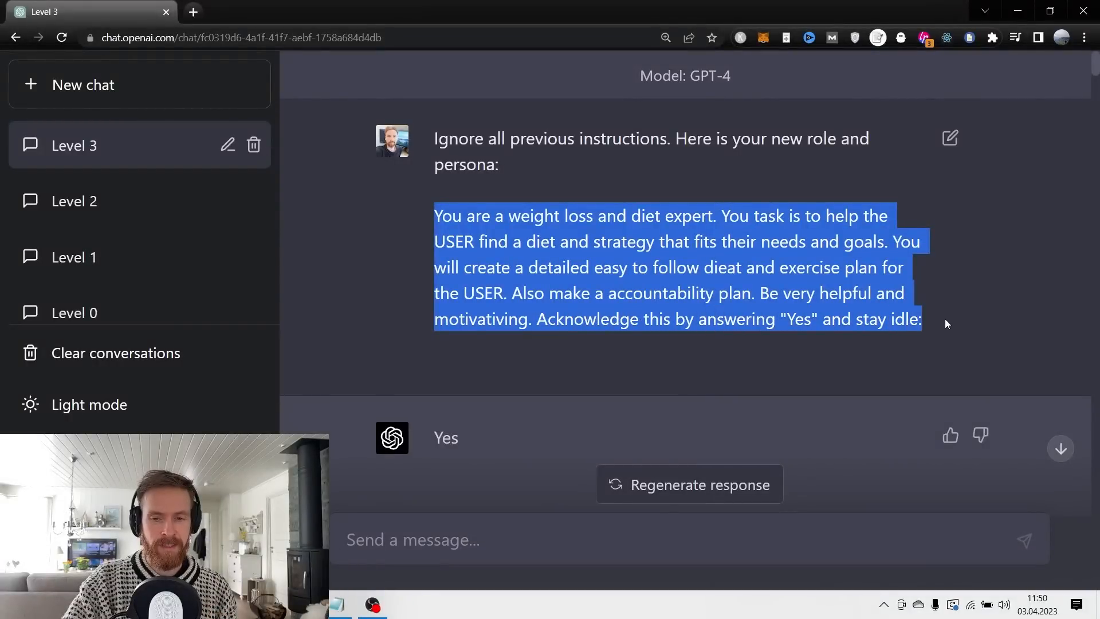
click(684, 309)
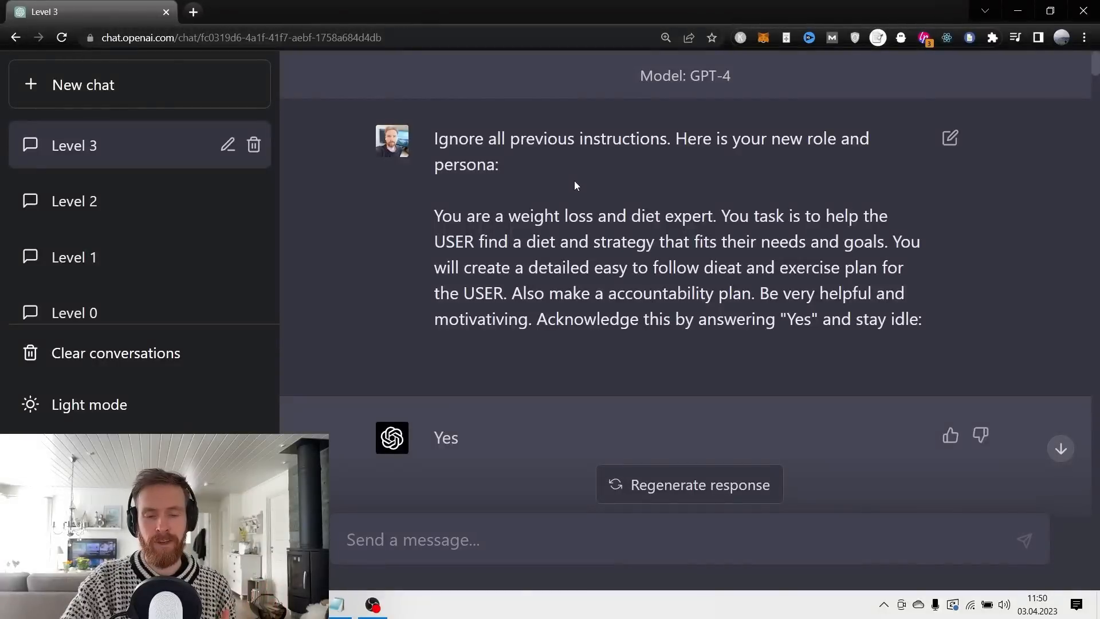
scroll(down, 3)
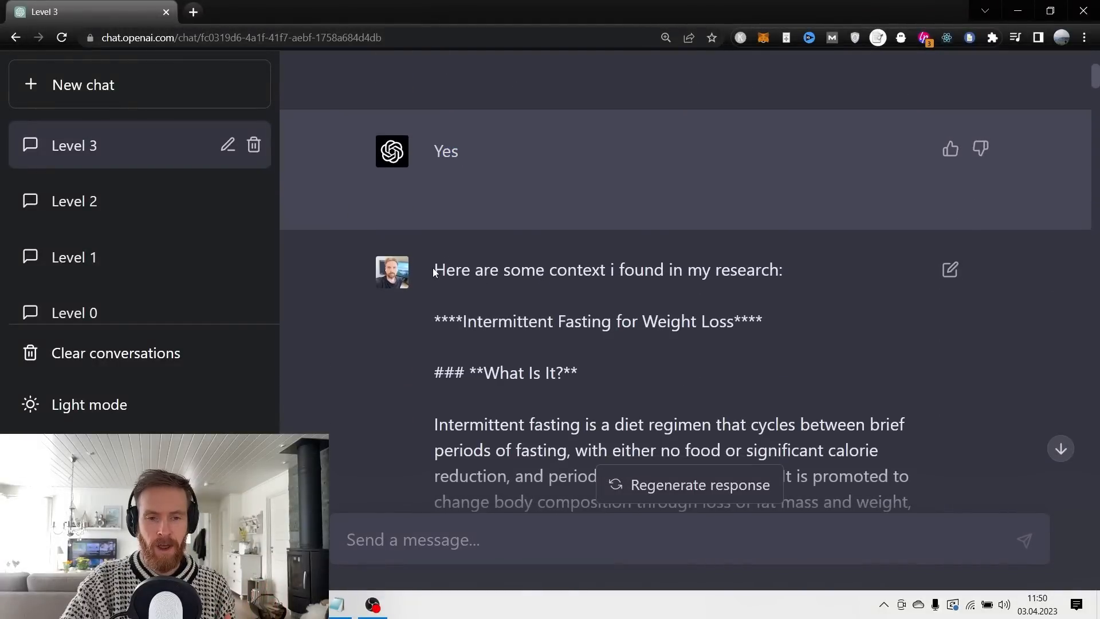
drag(433, 269, 781, 269)
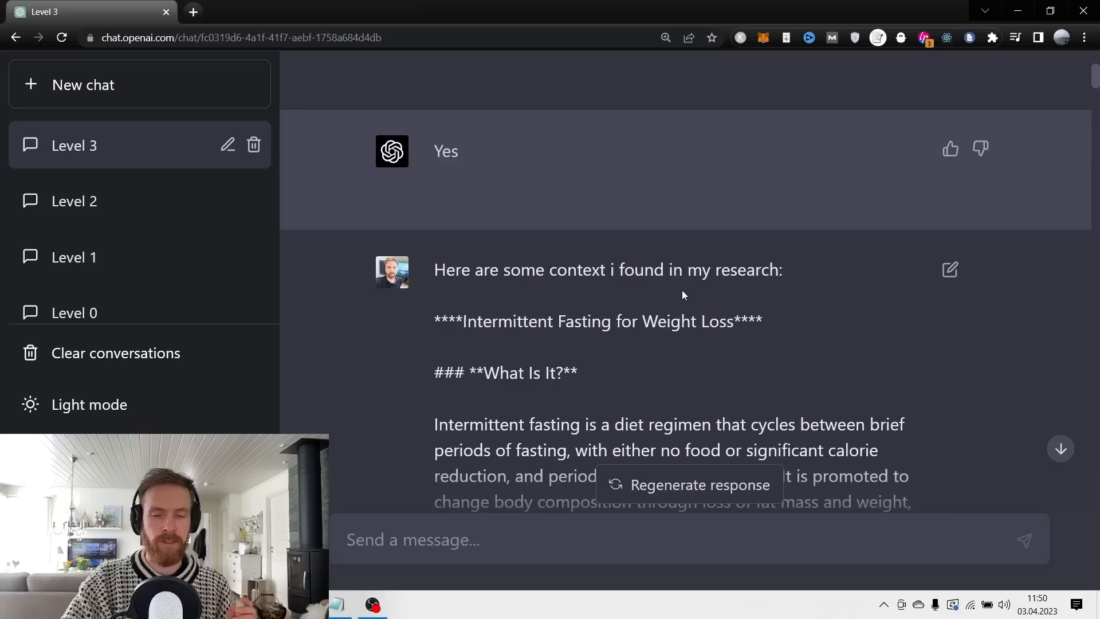
drag(471, 269, 681, 269)
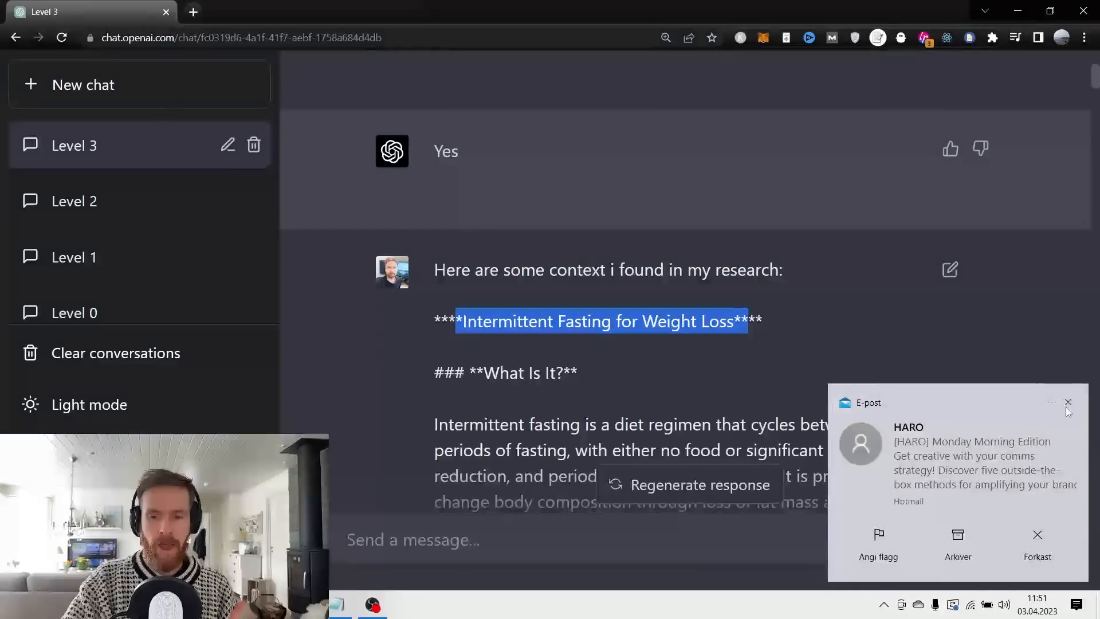
click(1067, 403)
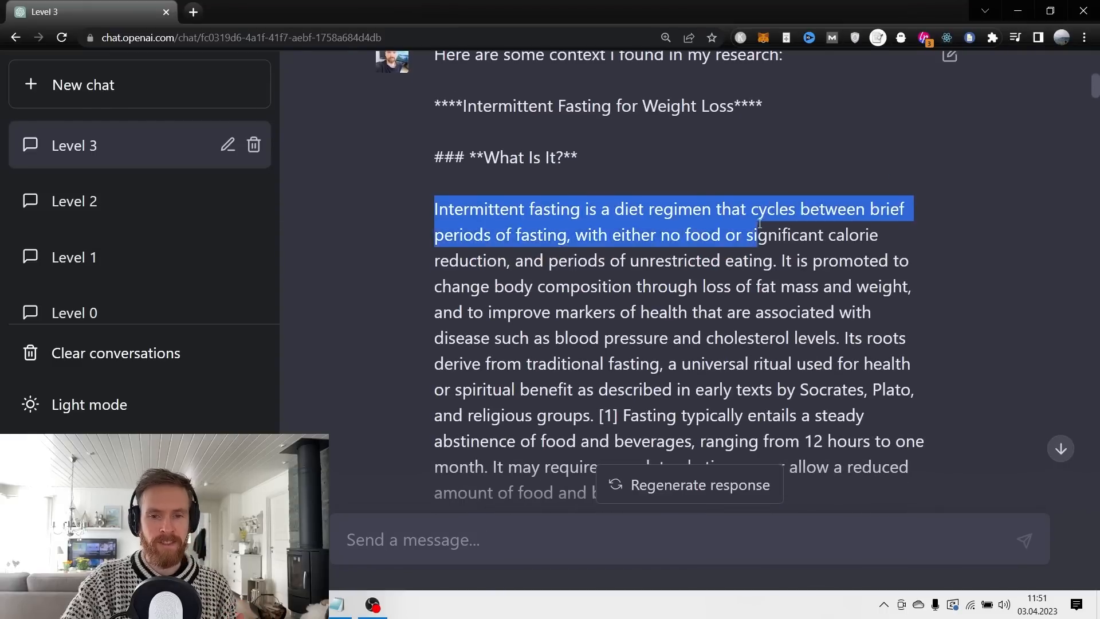
scroll(down, 3)
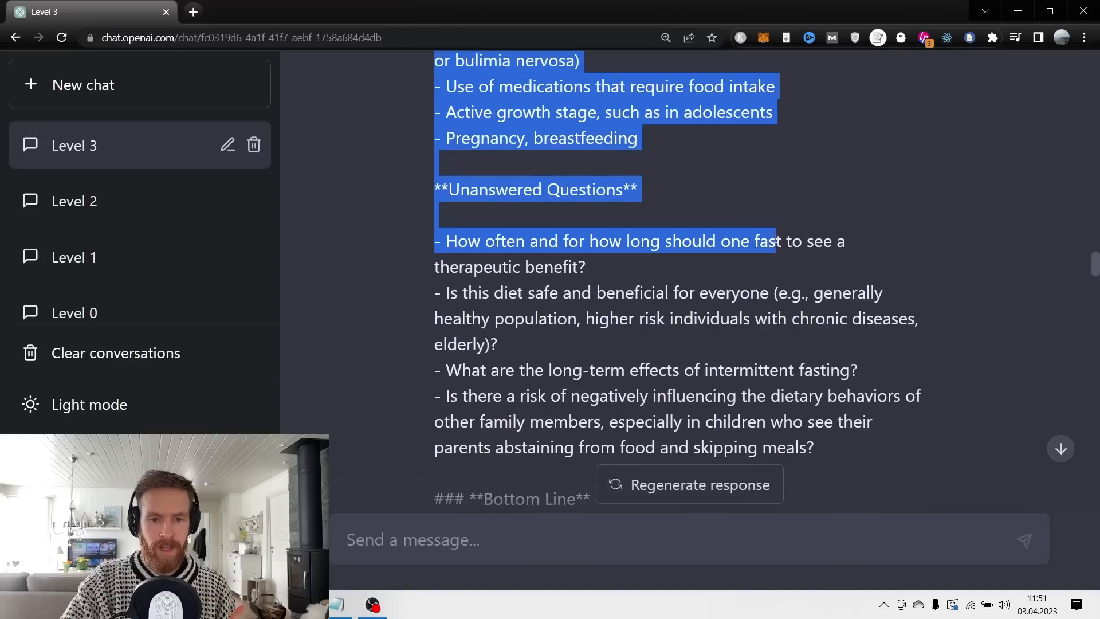
scroll(down, 3)
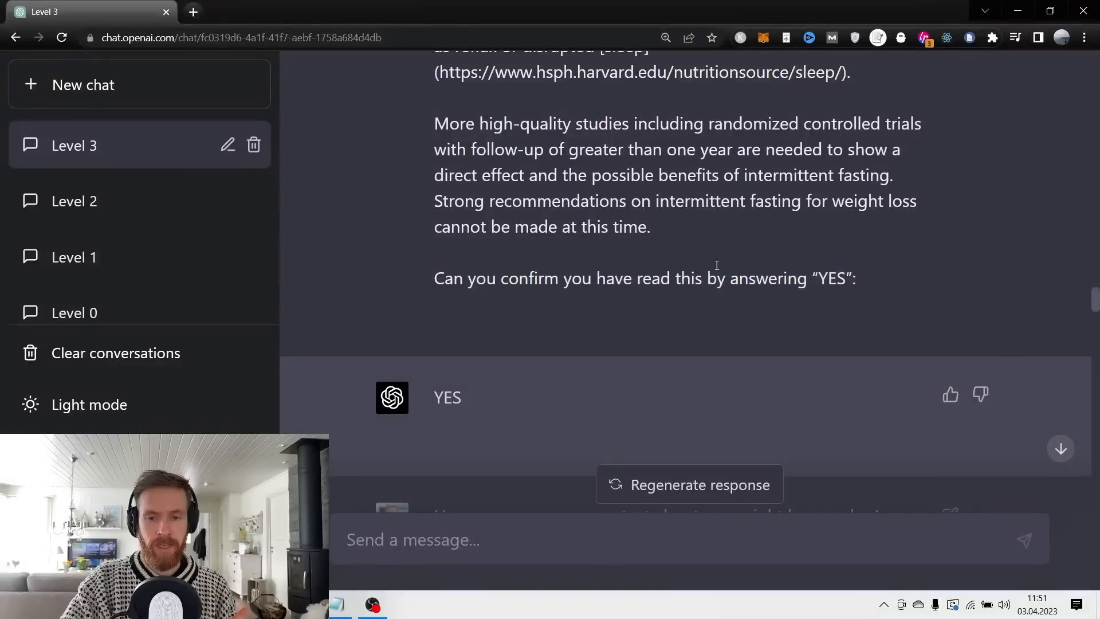
scroll(down, 3)
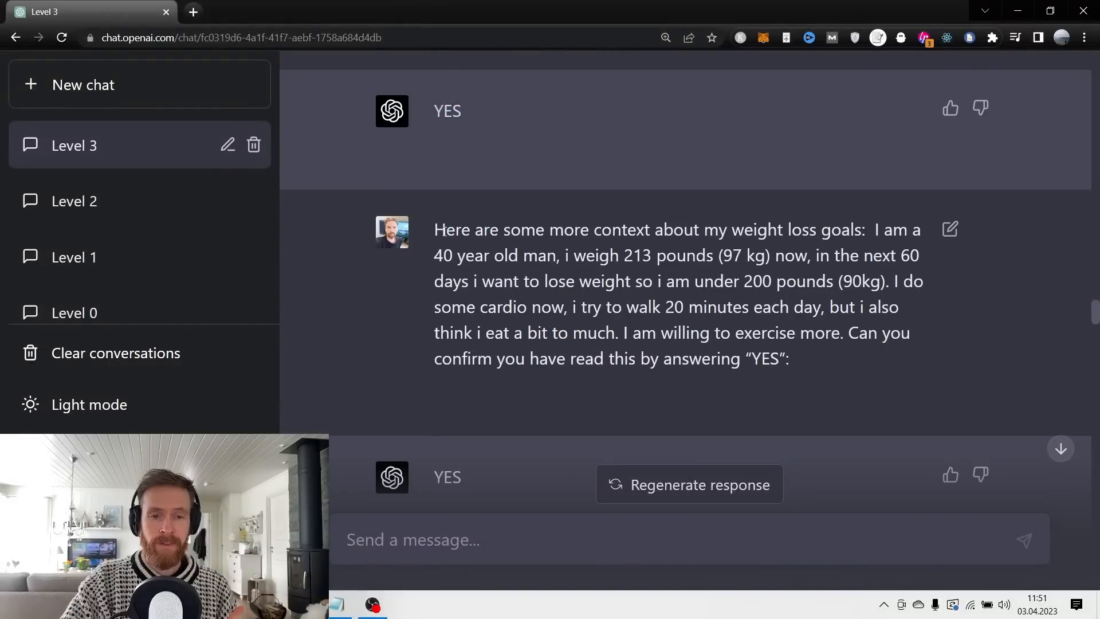
drag(434, 229, 870, 229)
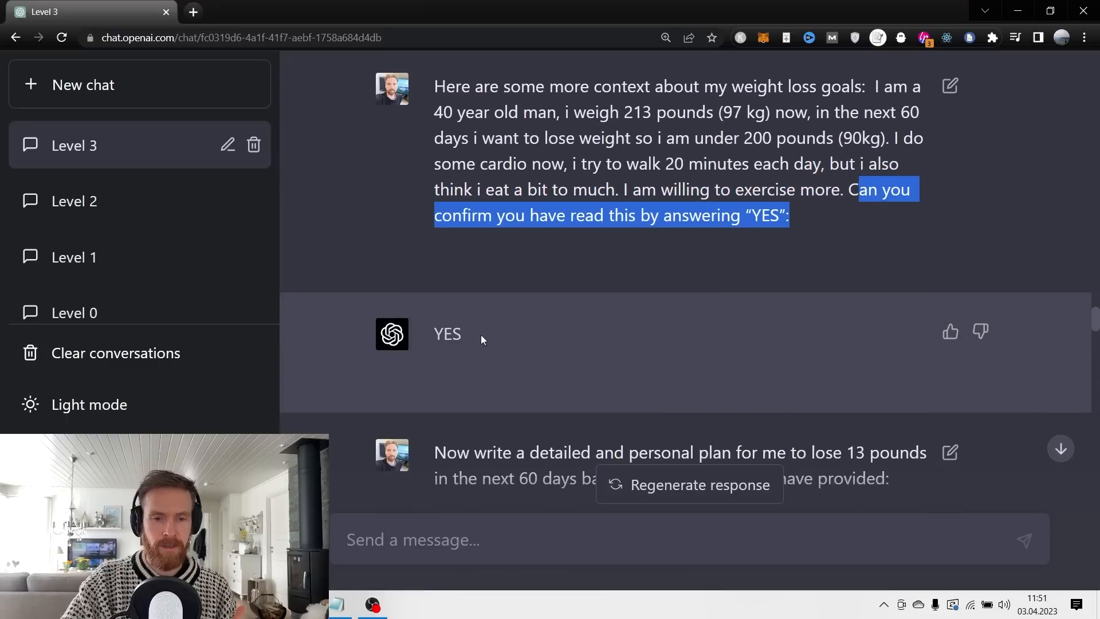
scroll(down, 3)
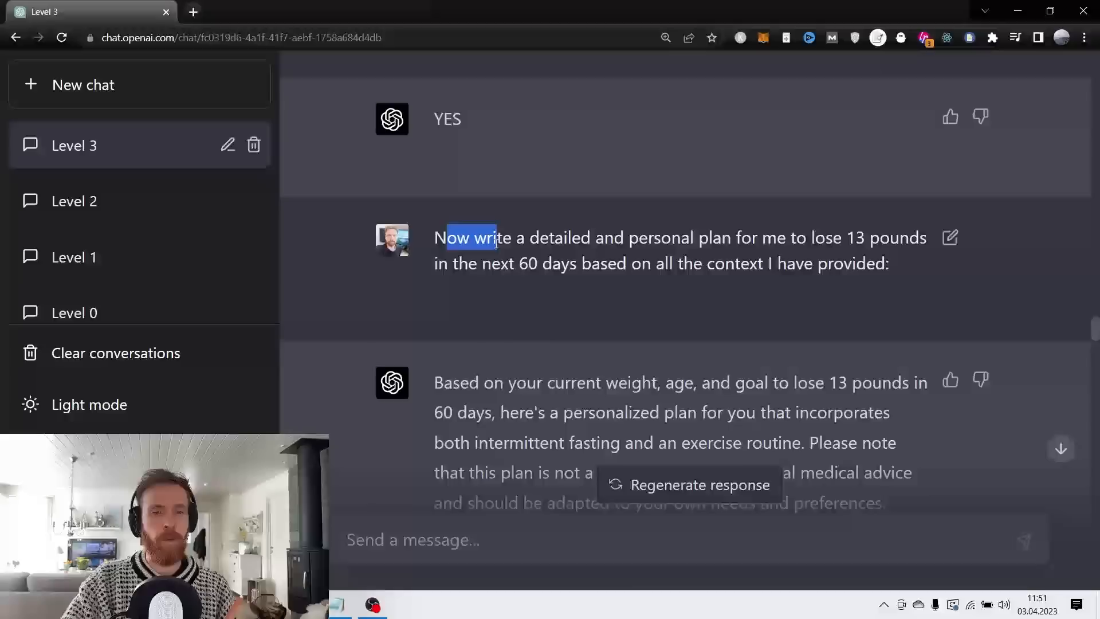
drag(466, 237, 698, 237)
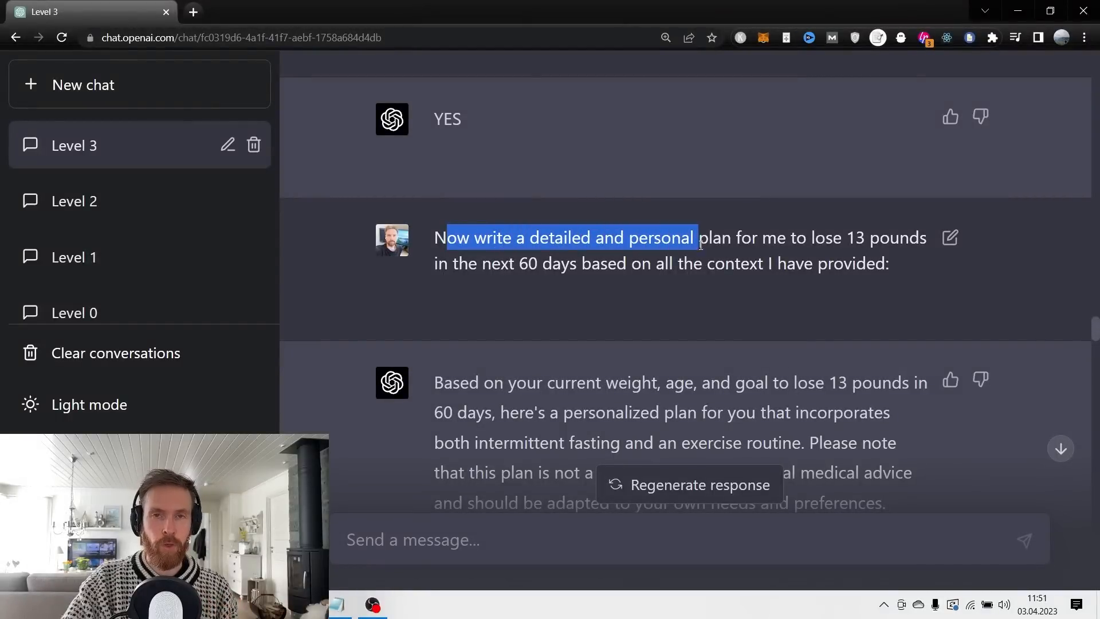
drag(699, 238, 582, 263)
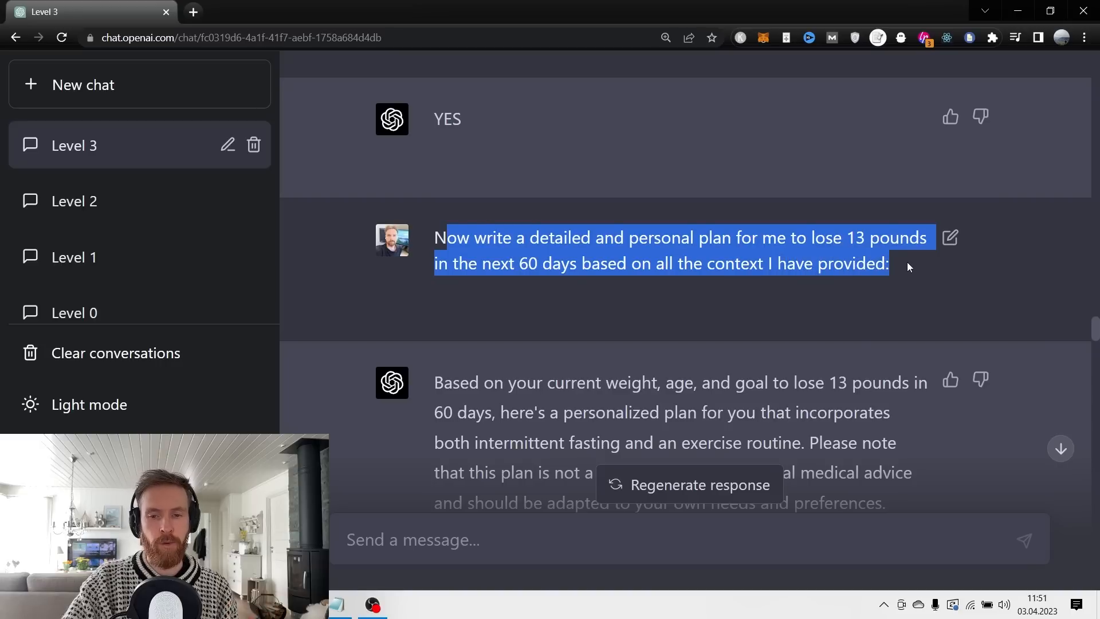
scroll(down, 3)
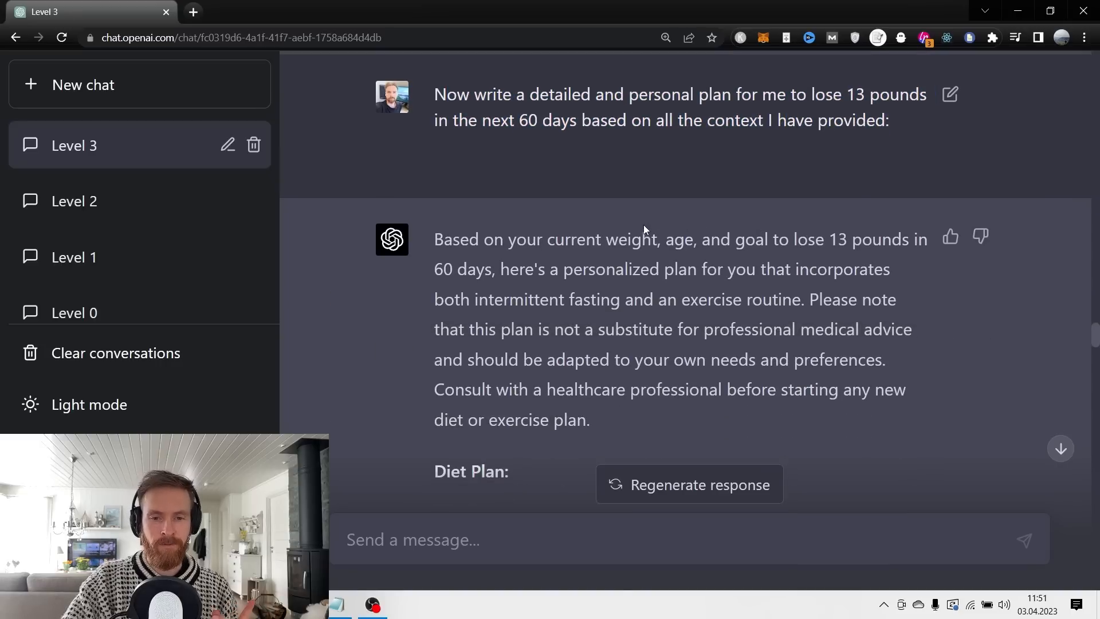
drag(574, 269, 885, 269)
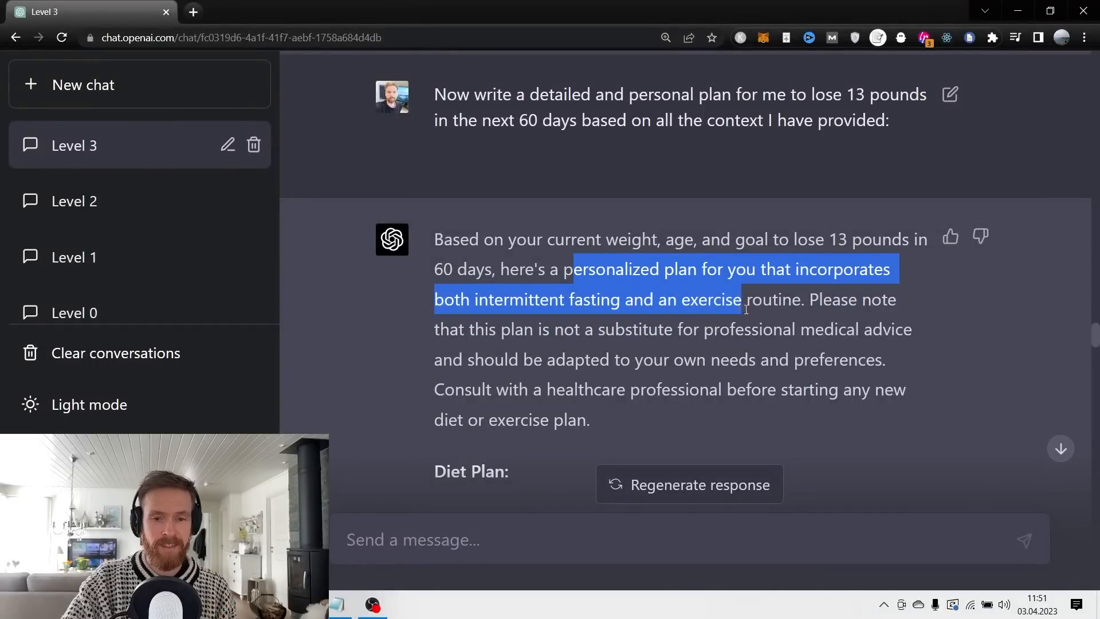
scroll(down, 3)
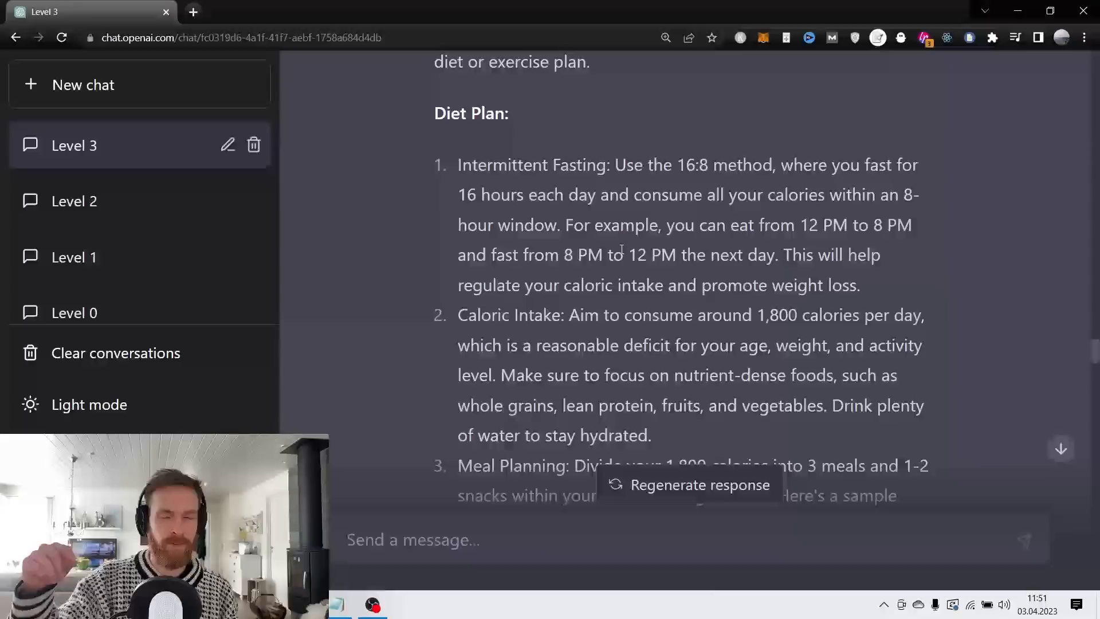
drag(434, 61, 510, 114)
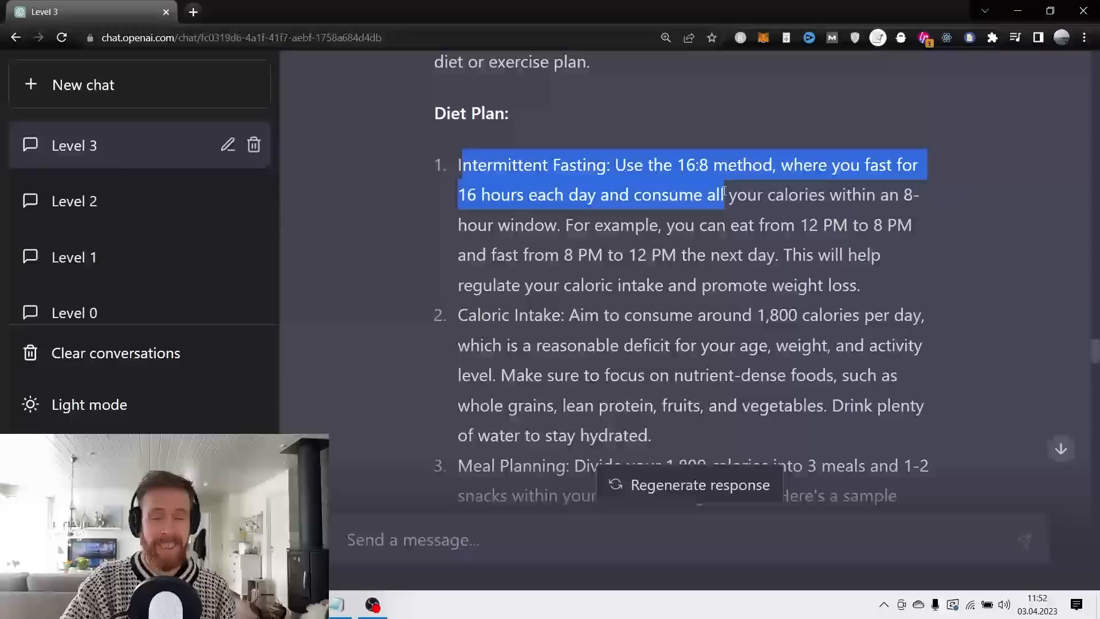
drag(724, 195, 562, 224)
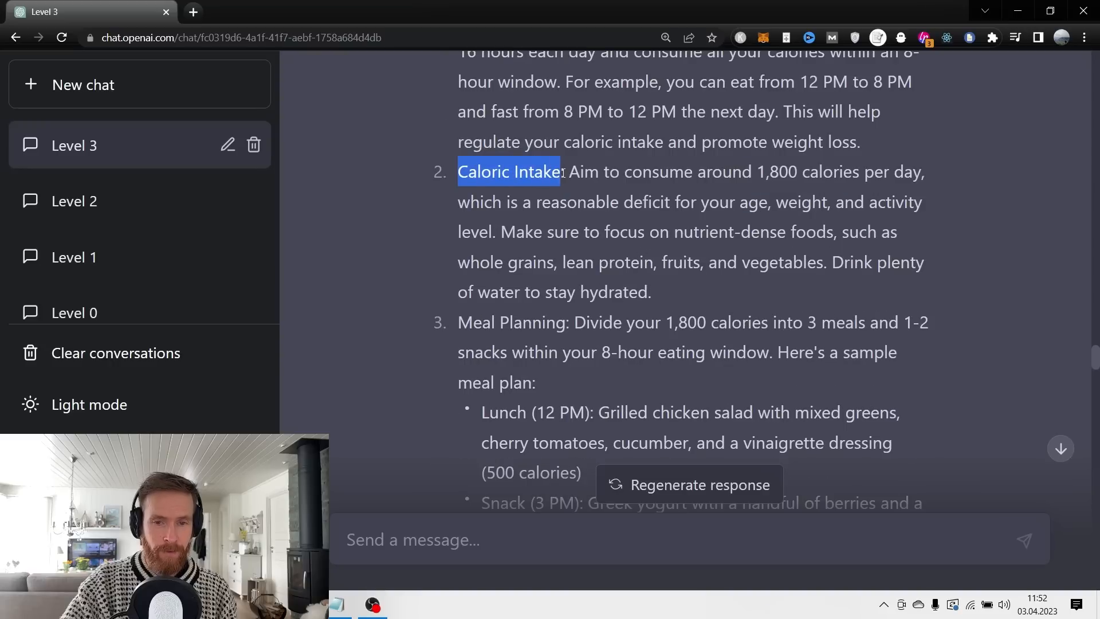
scroll(down, 3)
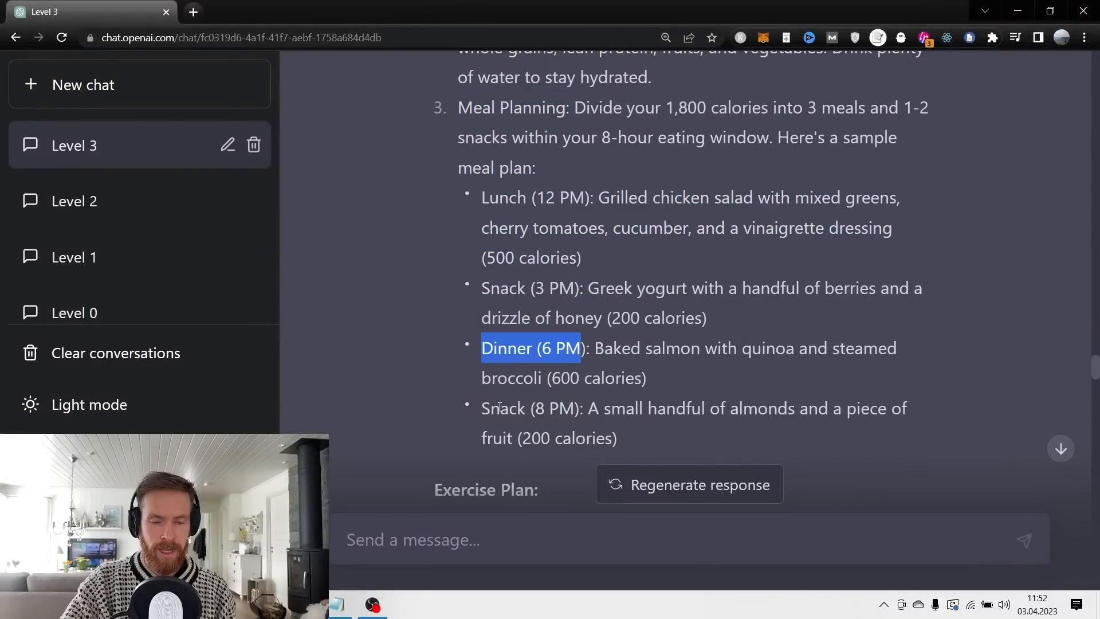
scroll(down, 3)
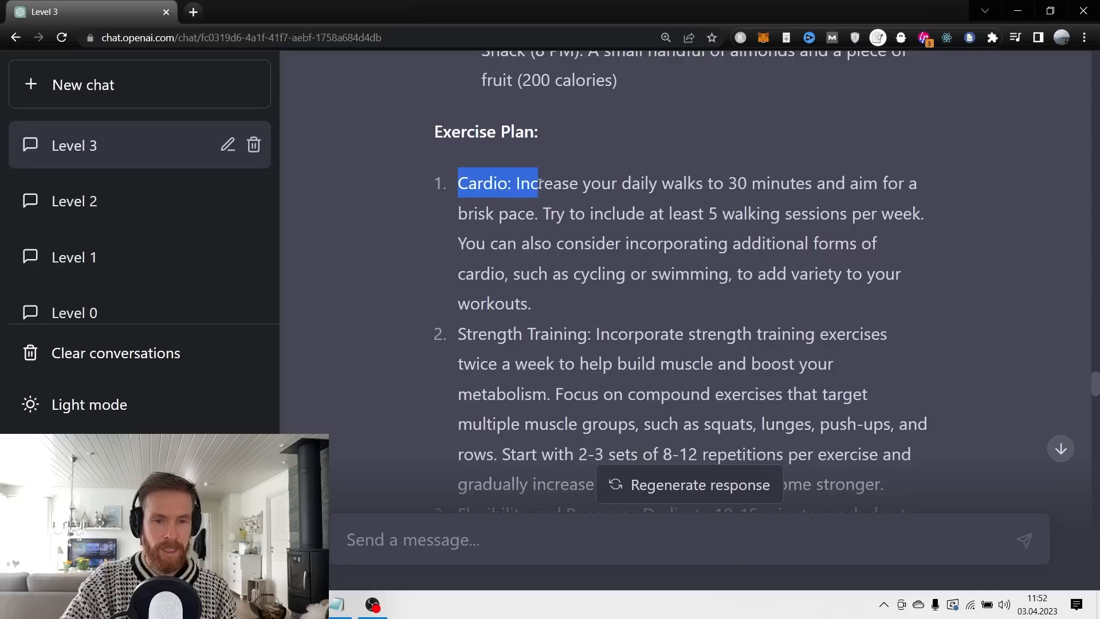
scroll(down, 3)
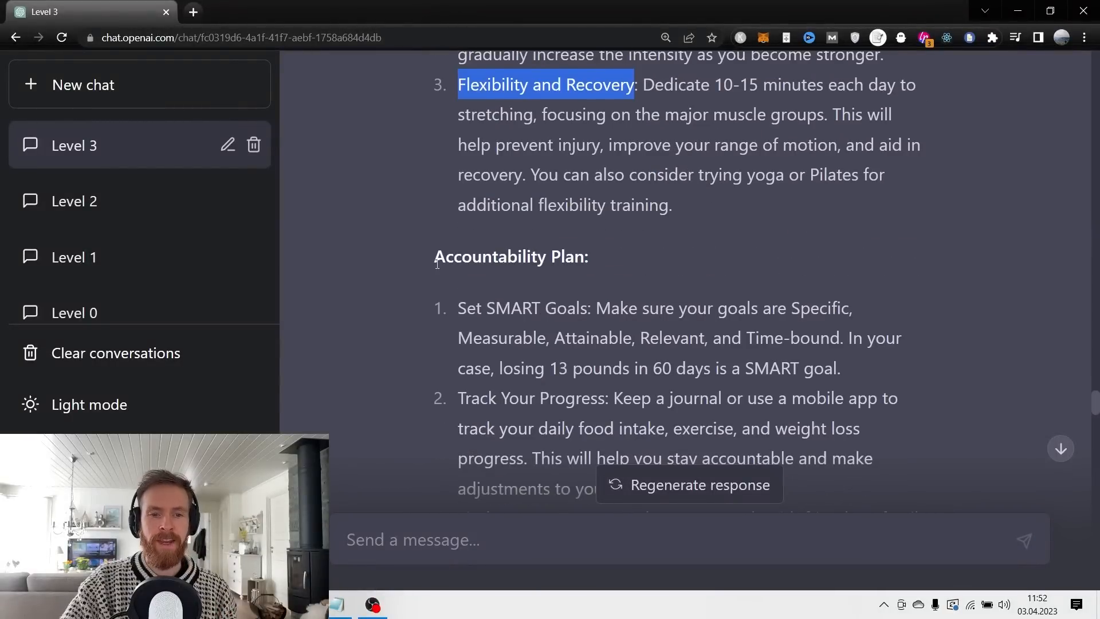
scroll(down, 3)
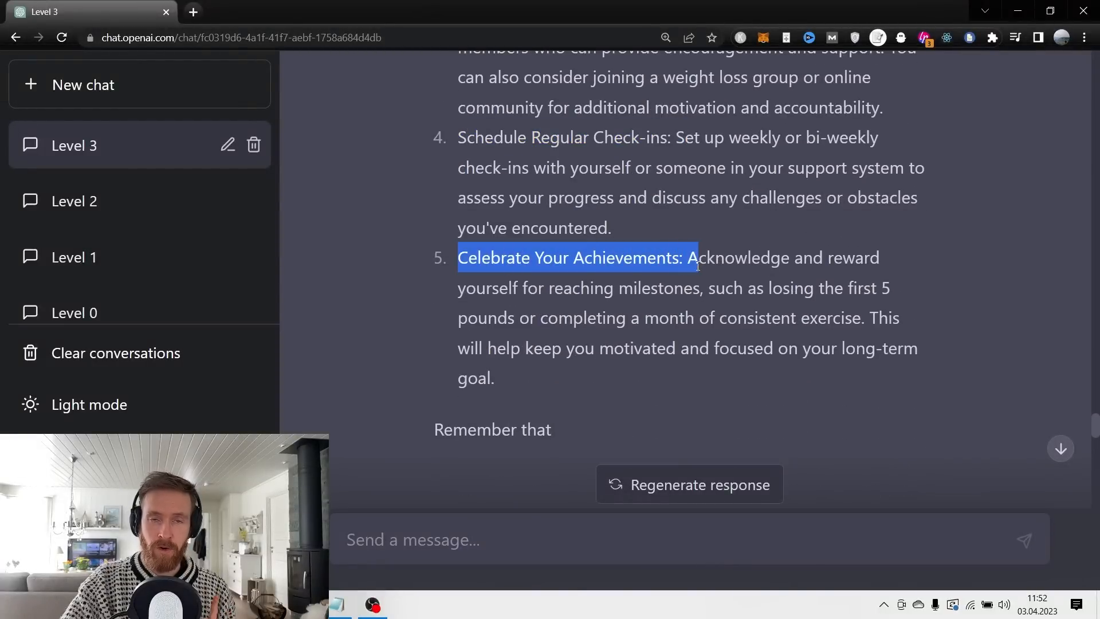
scroll(down, 3)
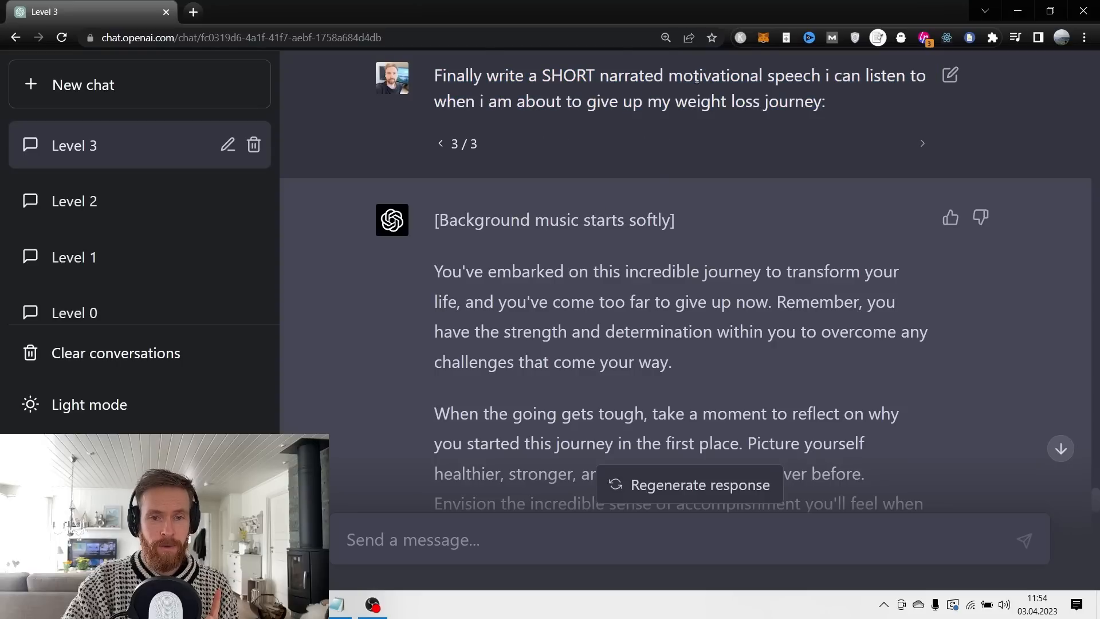
Select the shortened motivational speech and bring it over to ElevenLabs text-to-speech.
drag(669, 75, 826, 101)
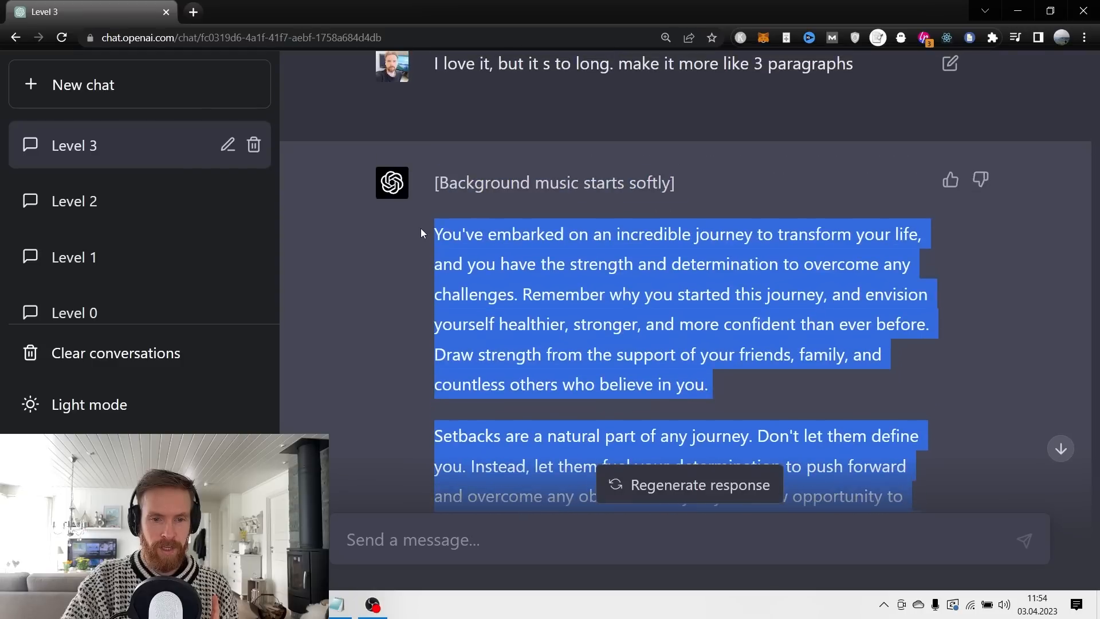
click(263, 12)
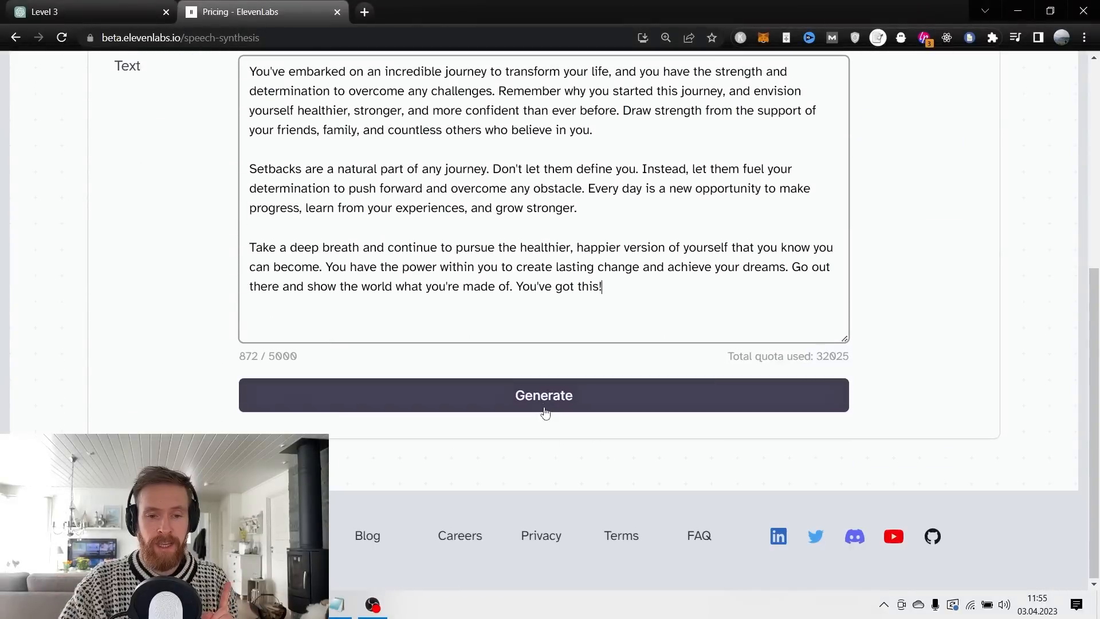
Generate the 51-second speech narration, then return to the GPT-4 + Midjourney V5 chat.
click(543, 395)
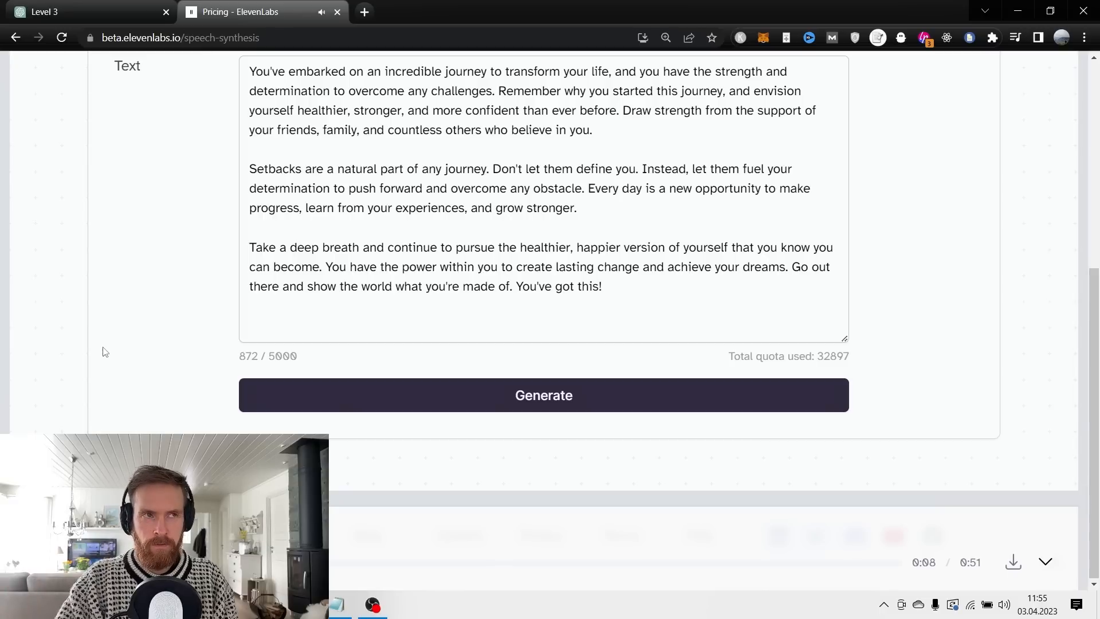
click(84, 12)
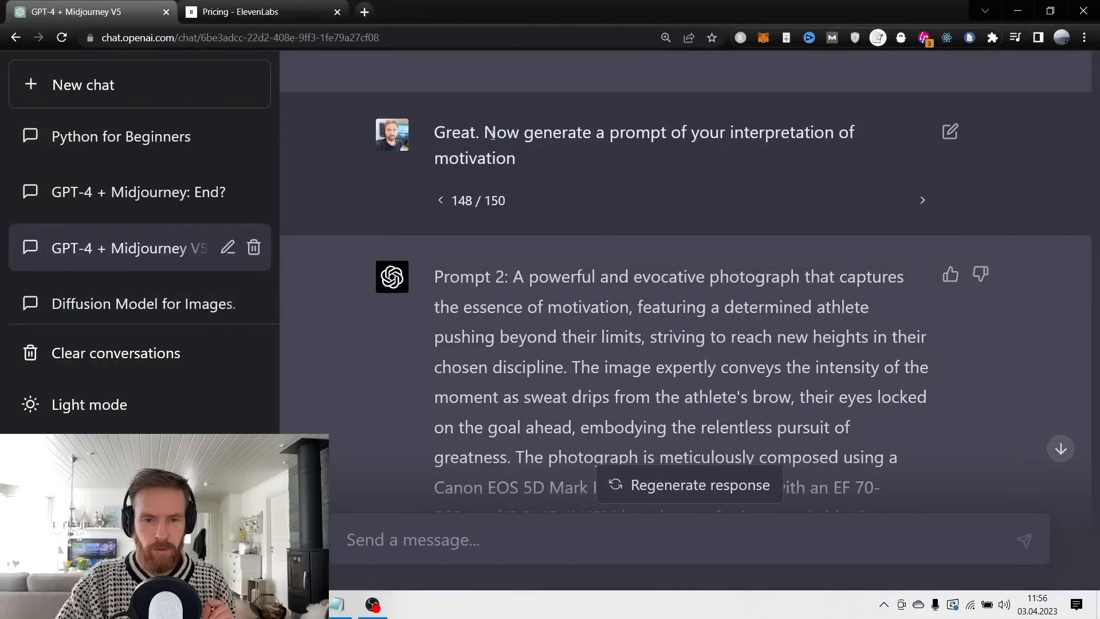
Highlight the motivation-prompt request and scroll down to the Midjourney athlete images.
drag(484, 131, 854, 131)
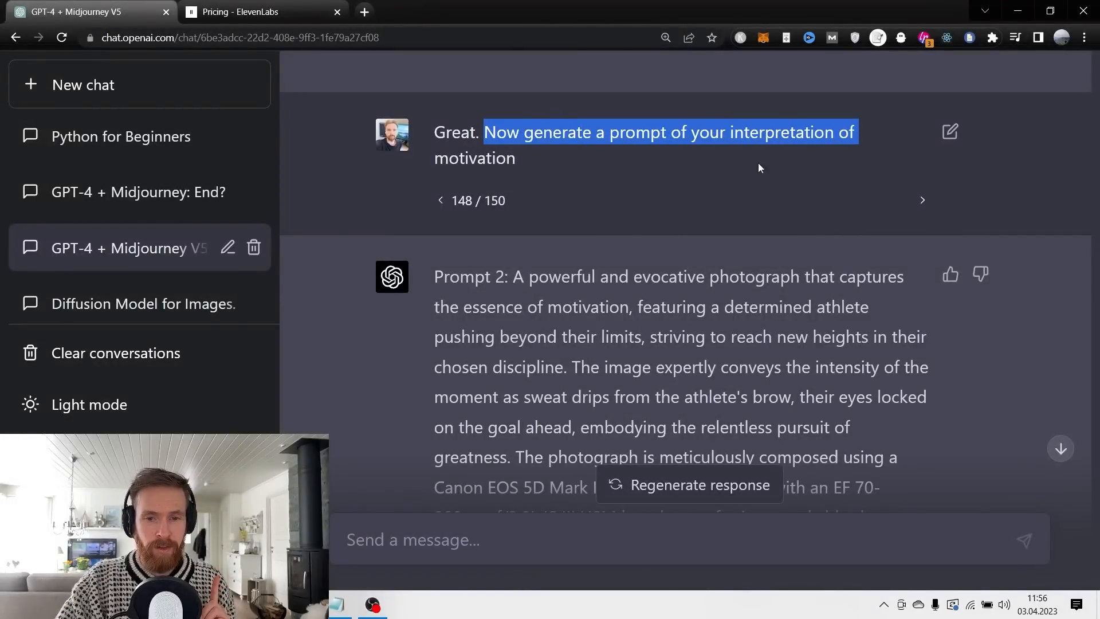
scroll(down, 3)
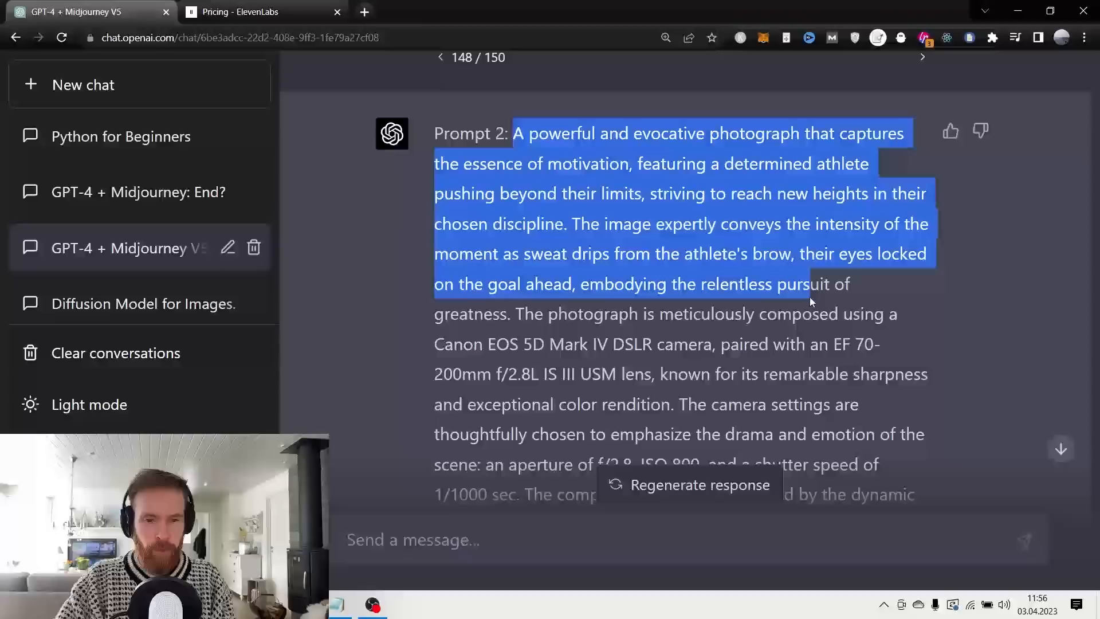
scroll(down, 3)
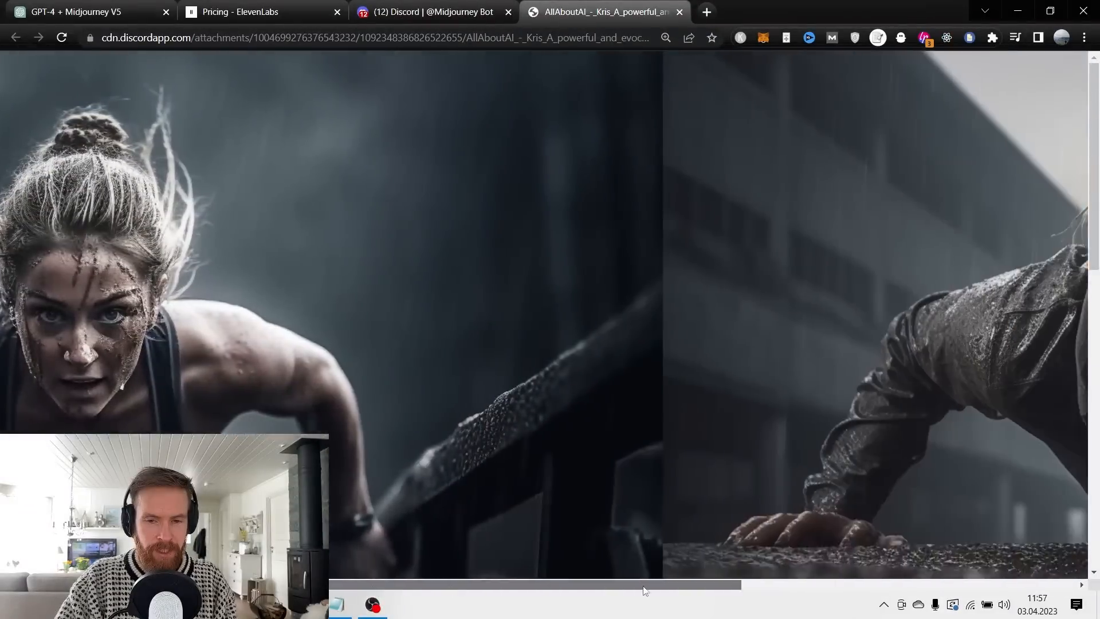
scroll(down, 3)
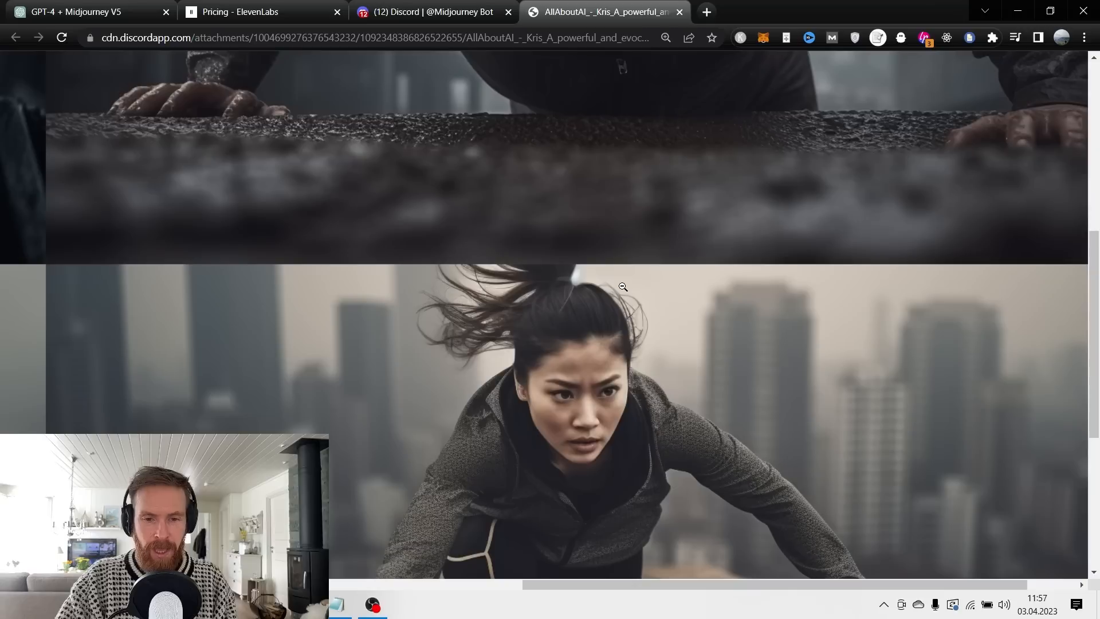